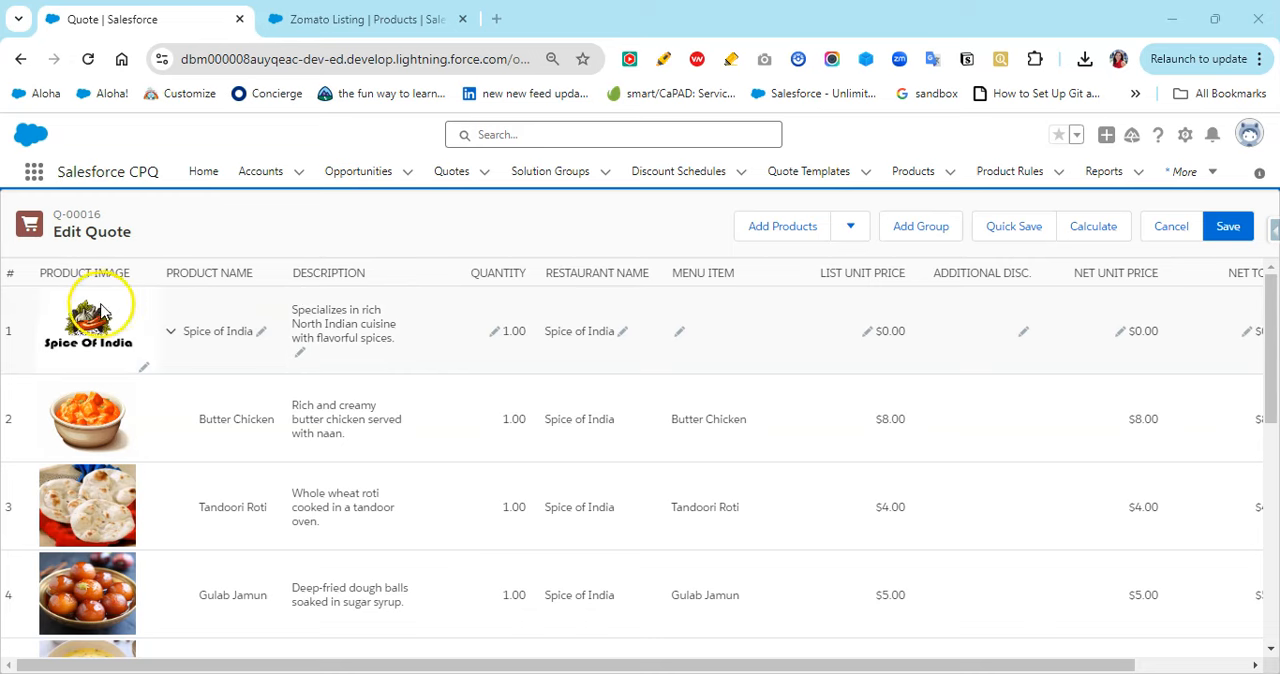
mouse_move(258, 315)
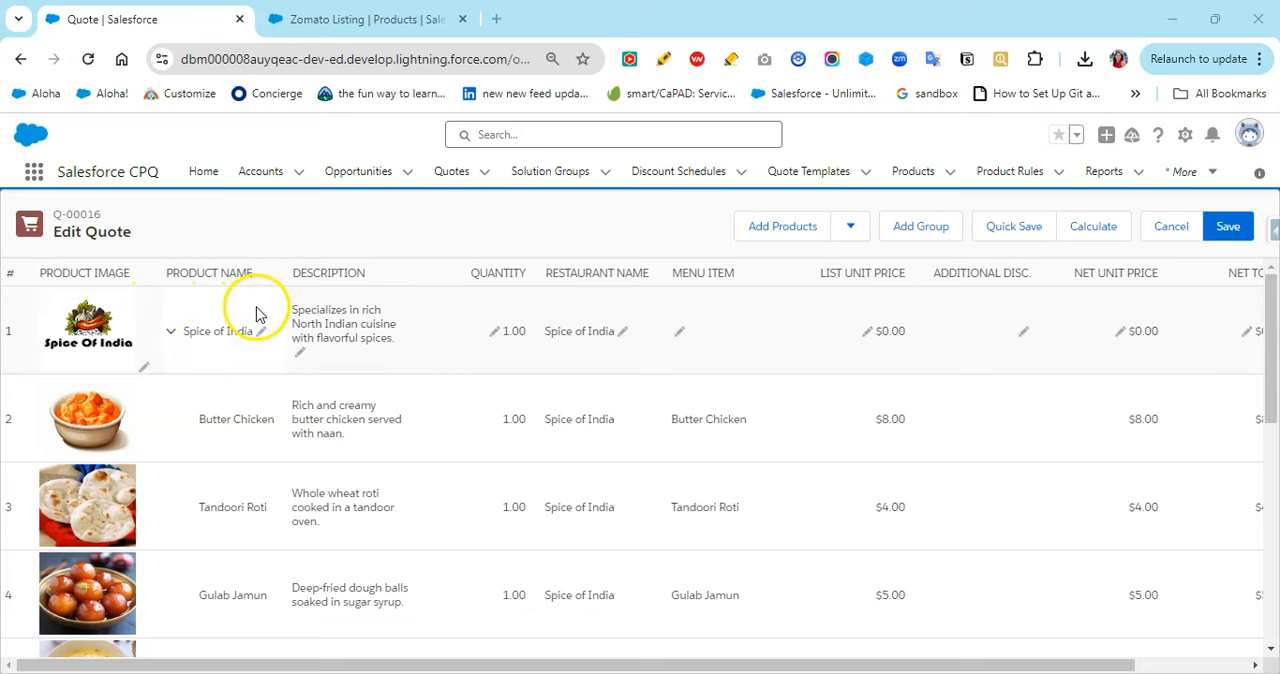
Scroll through Q-00016's line table while clearing all bundle and menu item lines.
scroll(down, 3)
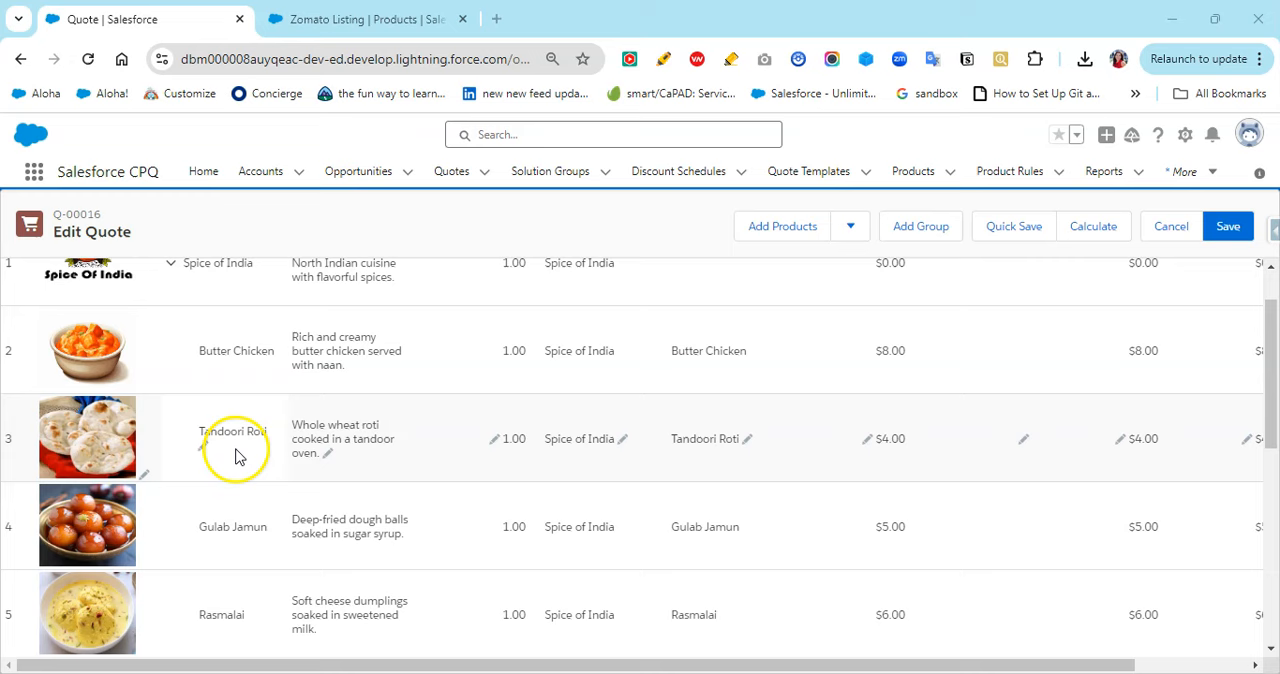
scroll(down, 3)
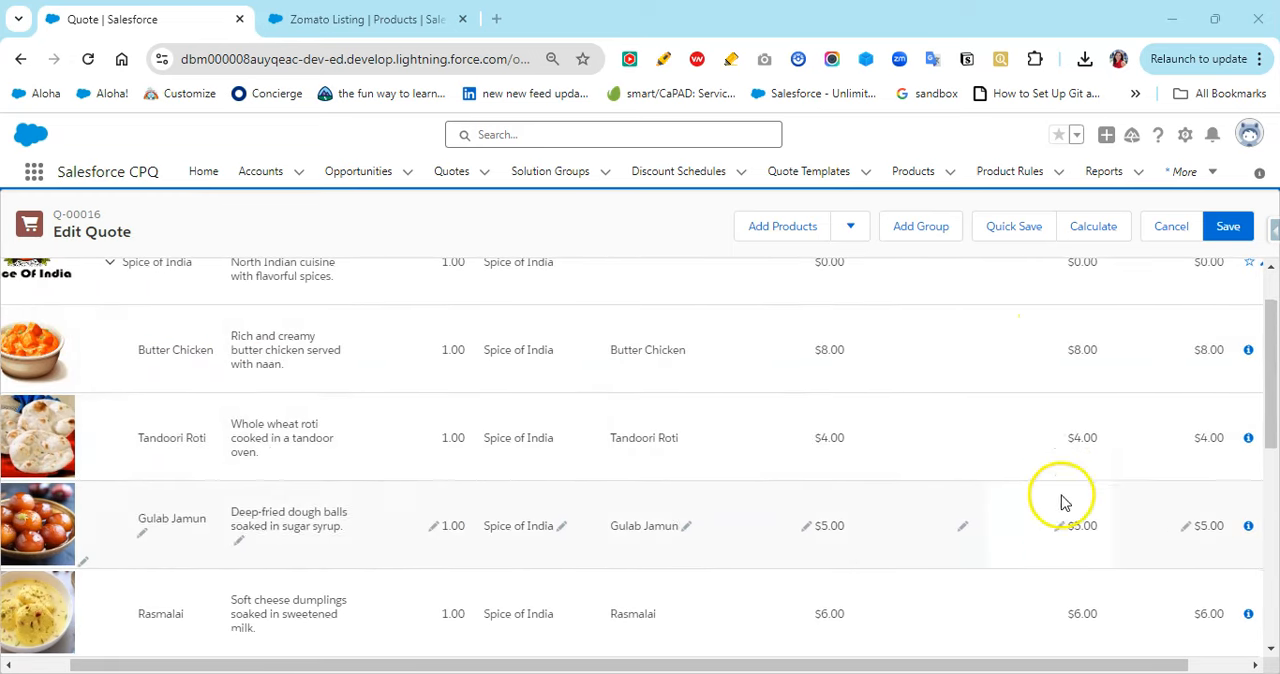
scroll(down, 3)
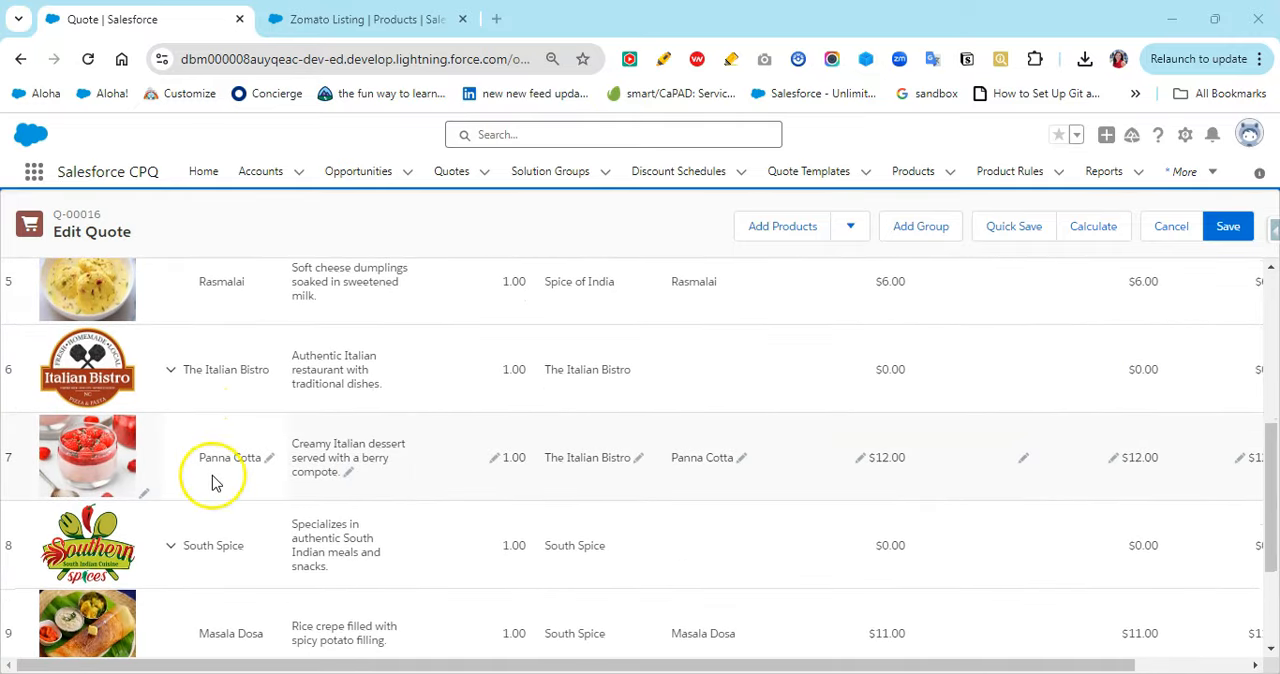
scroll(down, 3)
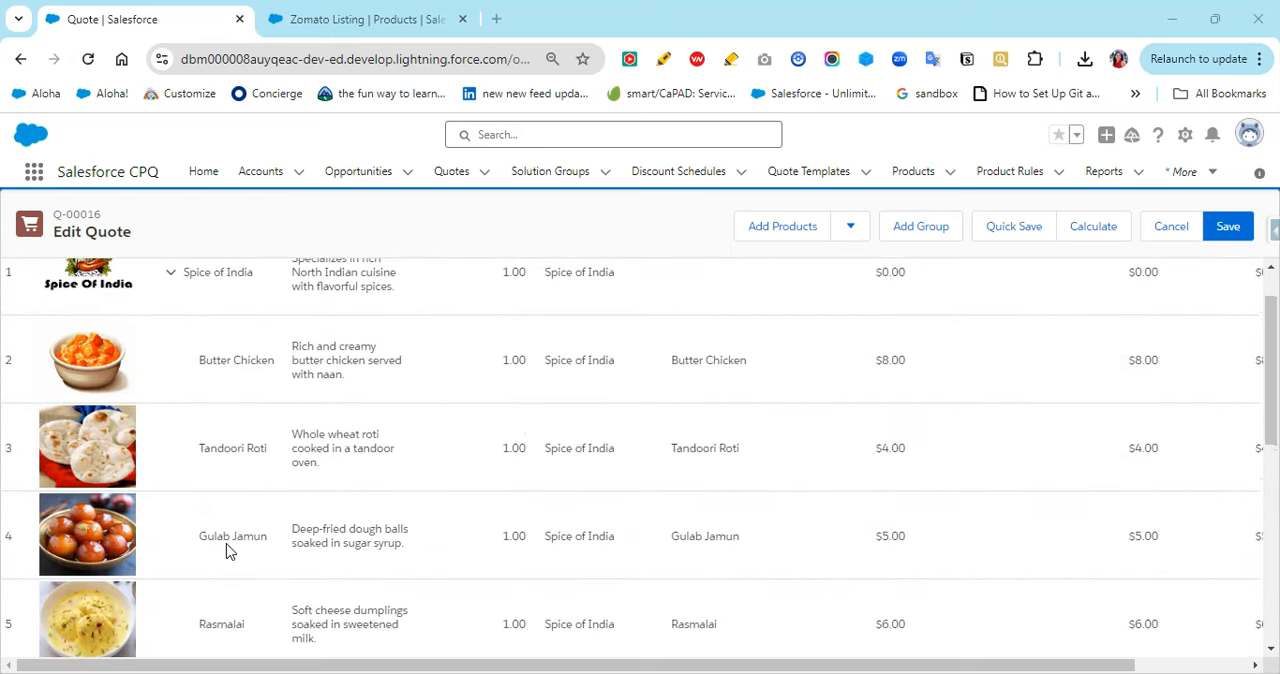
scroll(up, 3)
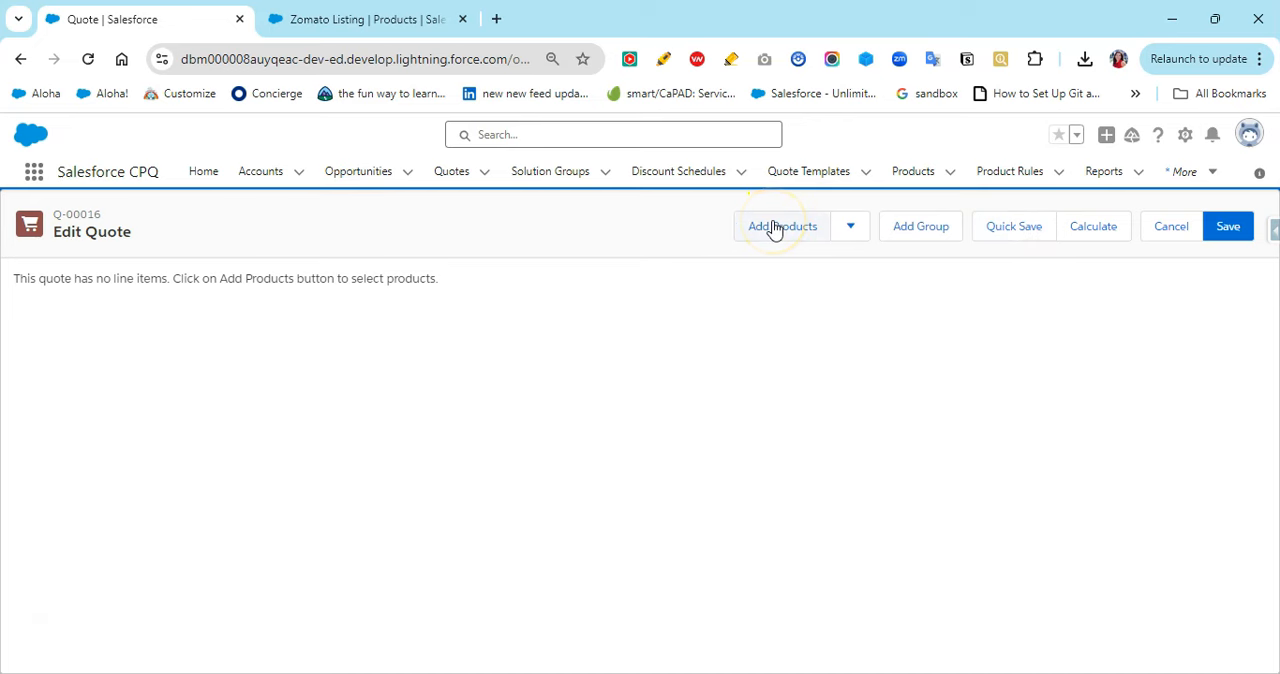
Filter the quote's product selection to the Restaurant Listing family and view Zomato Listing.
click(782, 226)
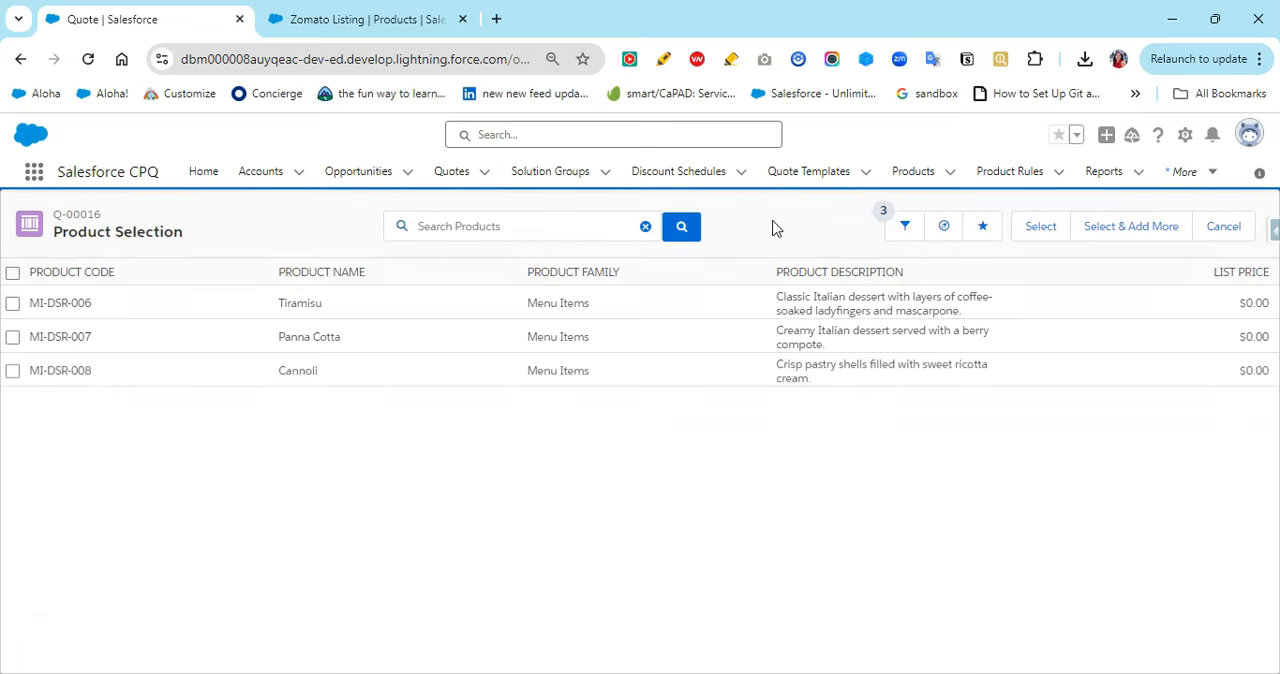
click(903, 225)
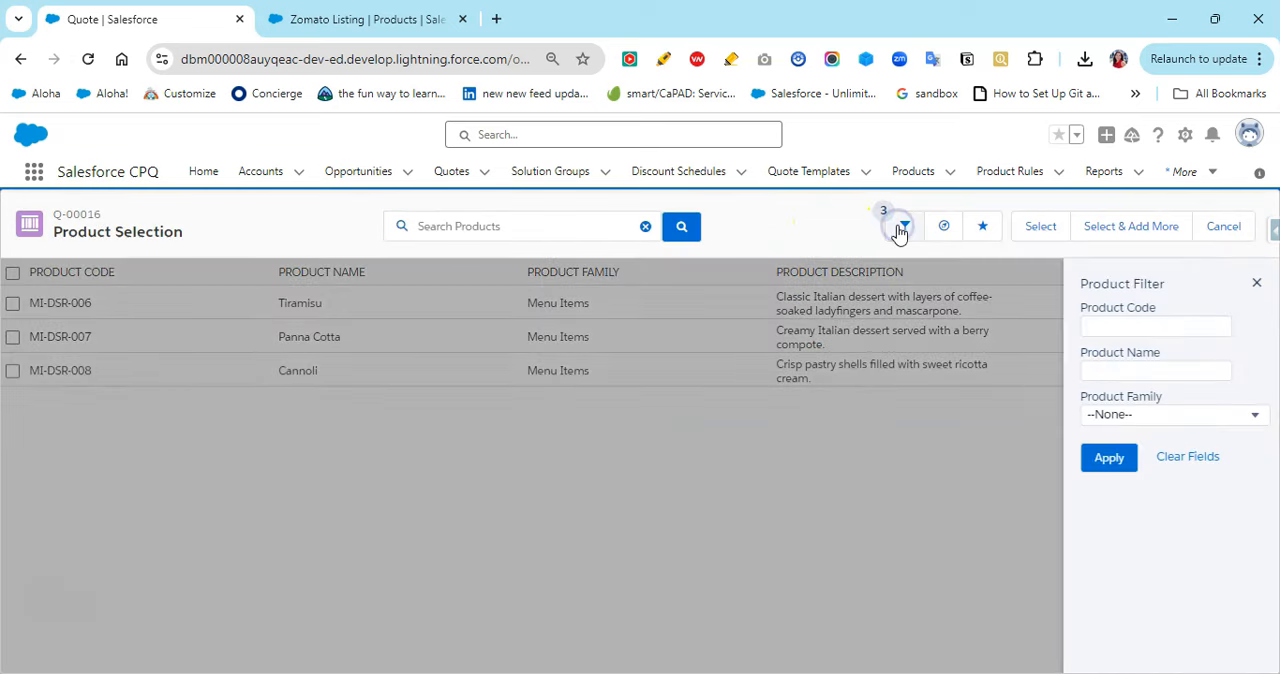
click(1174, 414)
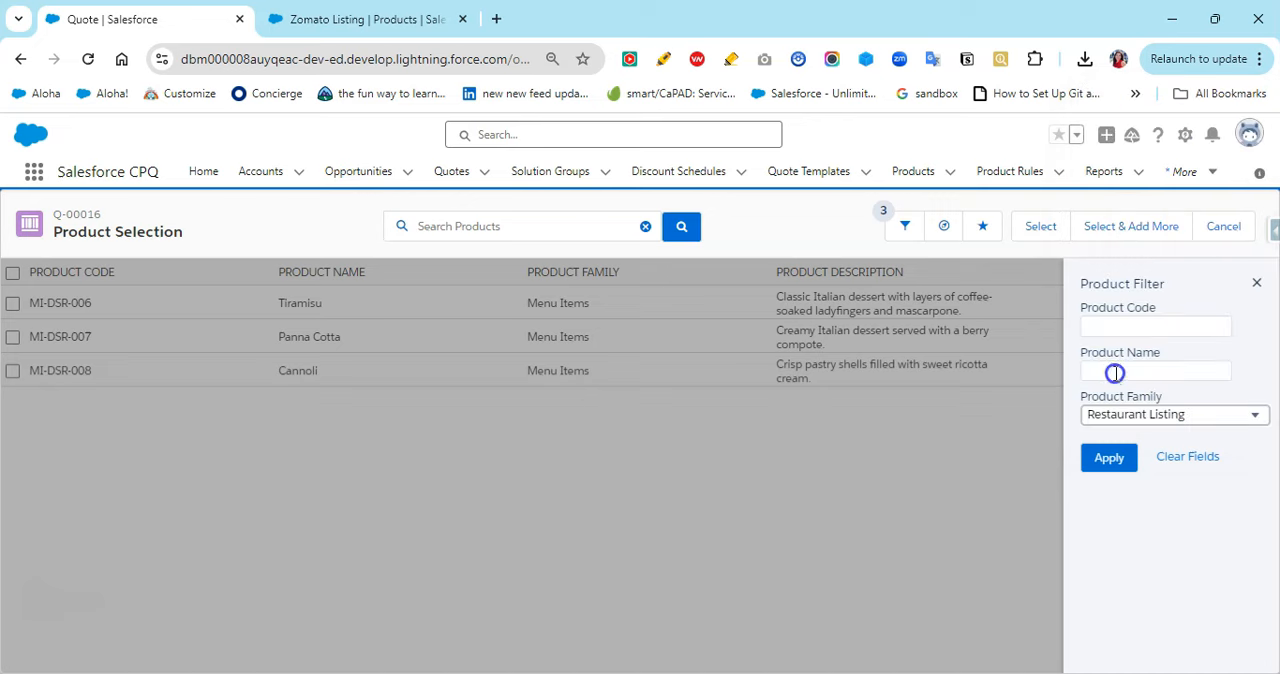
click(1108, 457)
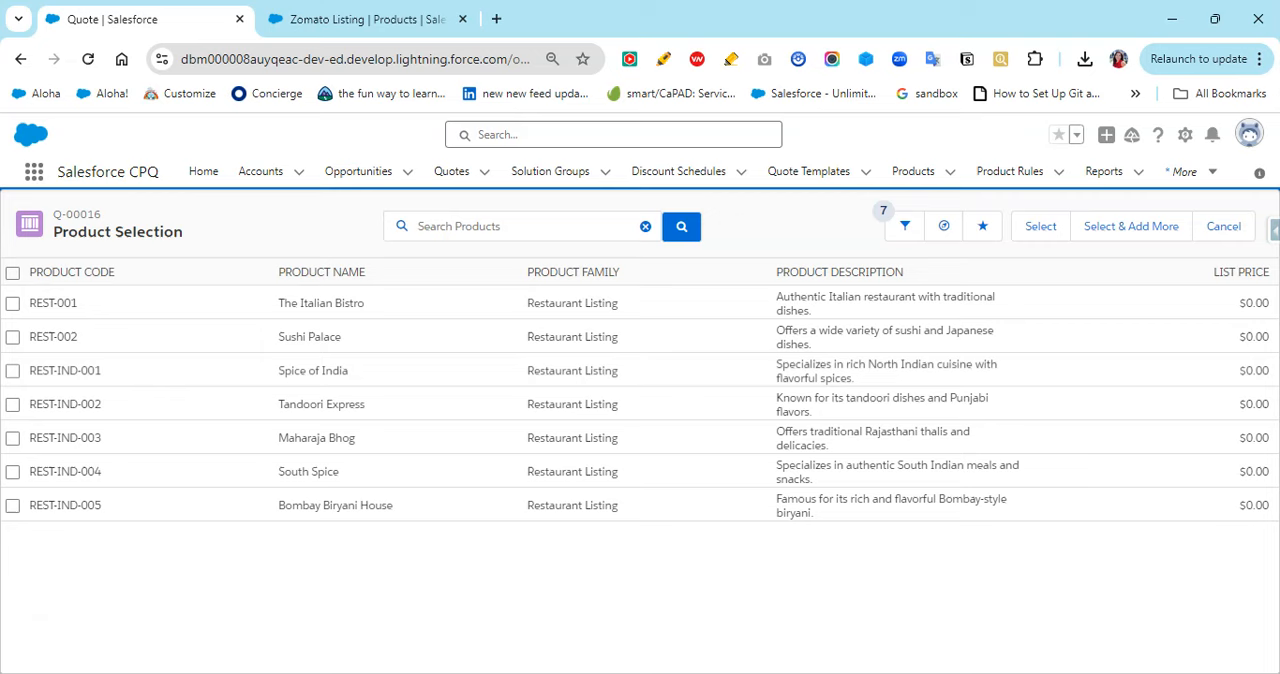
click(365, 19)
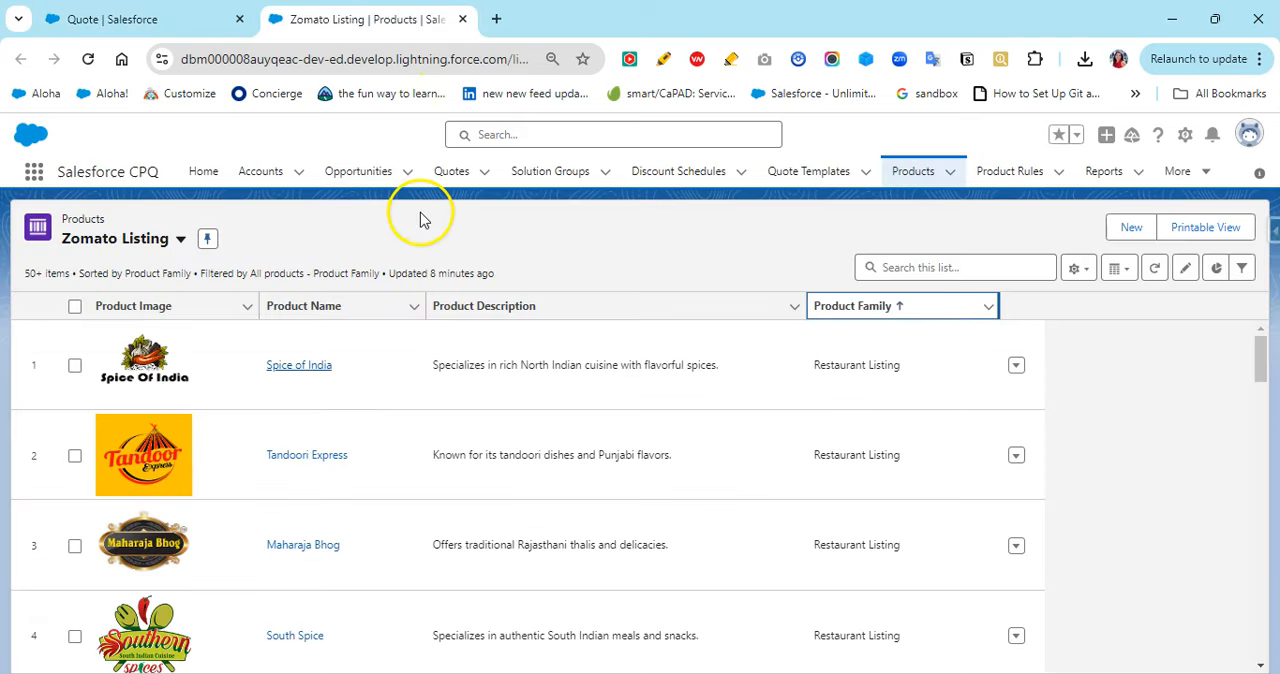
mouse_move(280, 248)
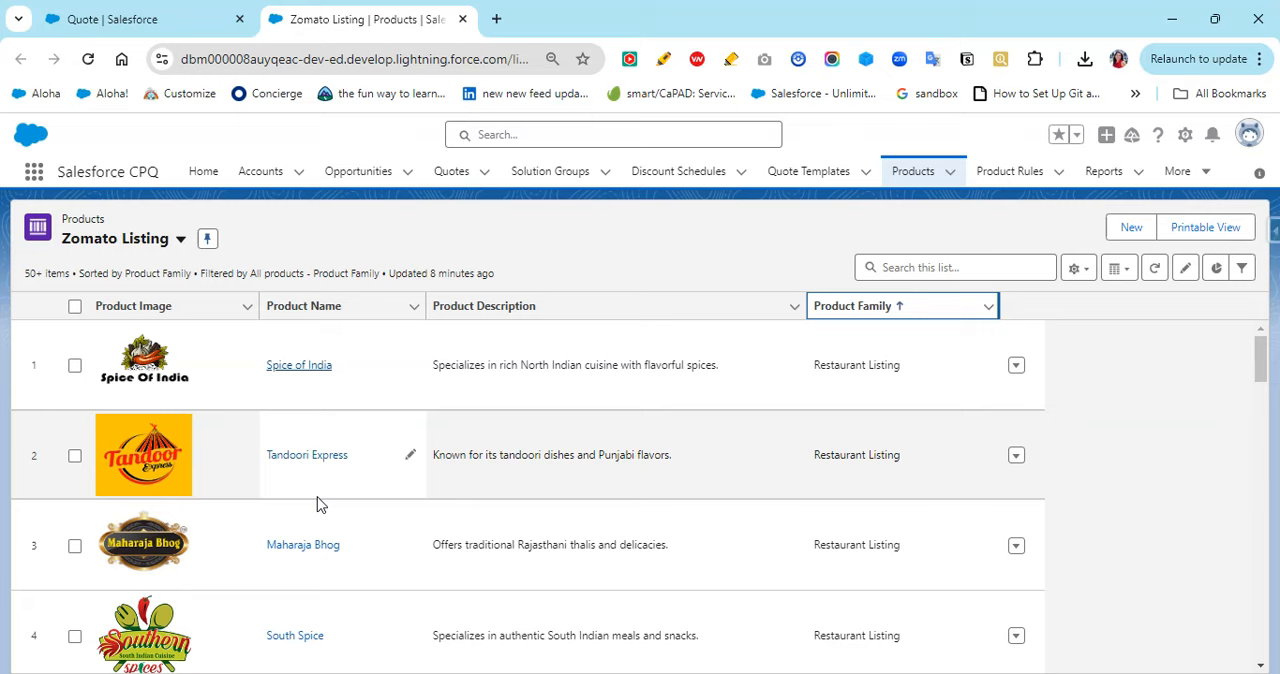
Scroll the Zomato Listing catalog through its restaurants and menu items.
scroll(down, 3)
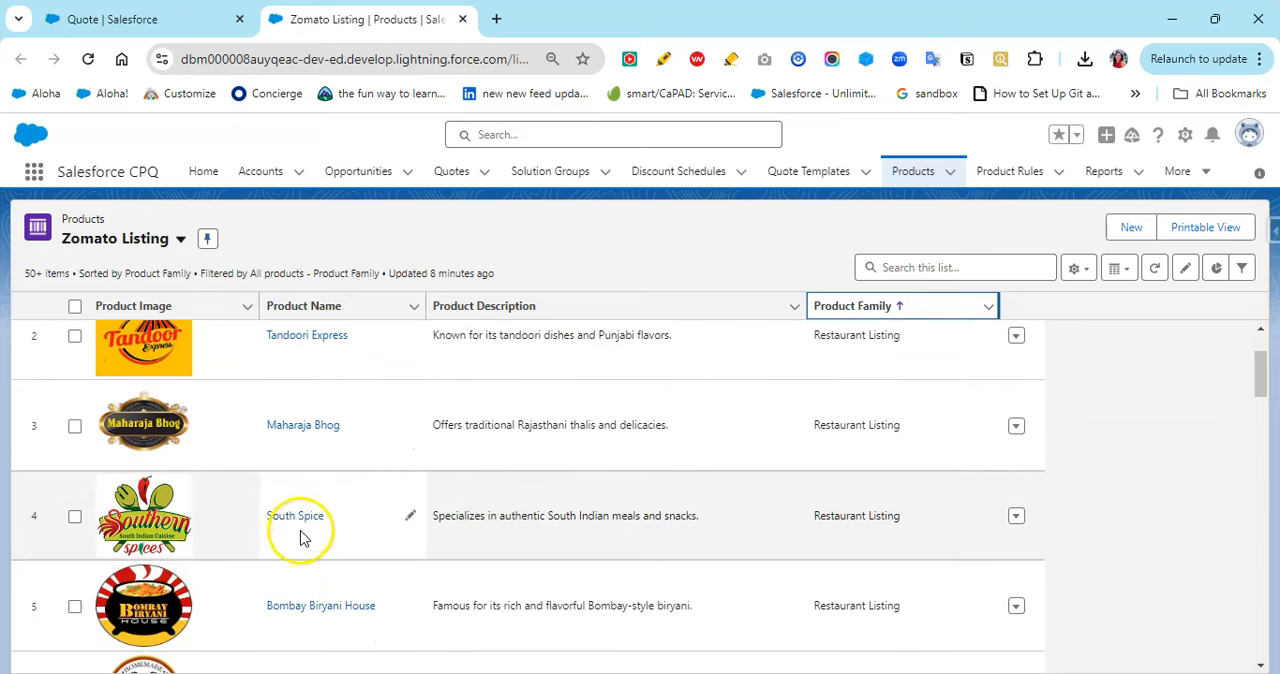
scroll(down, 3)
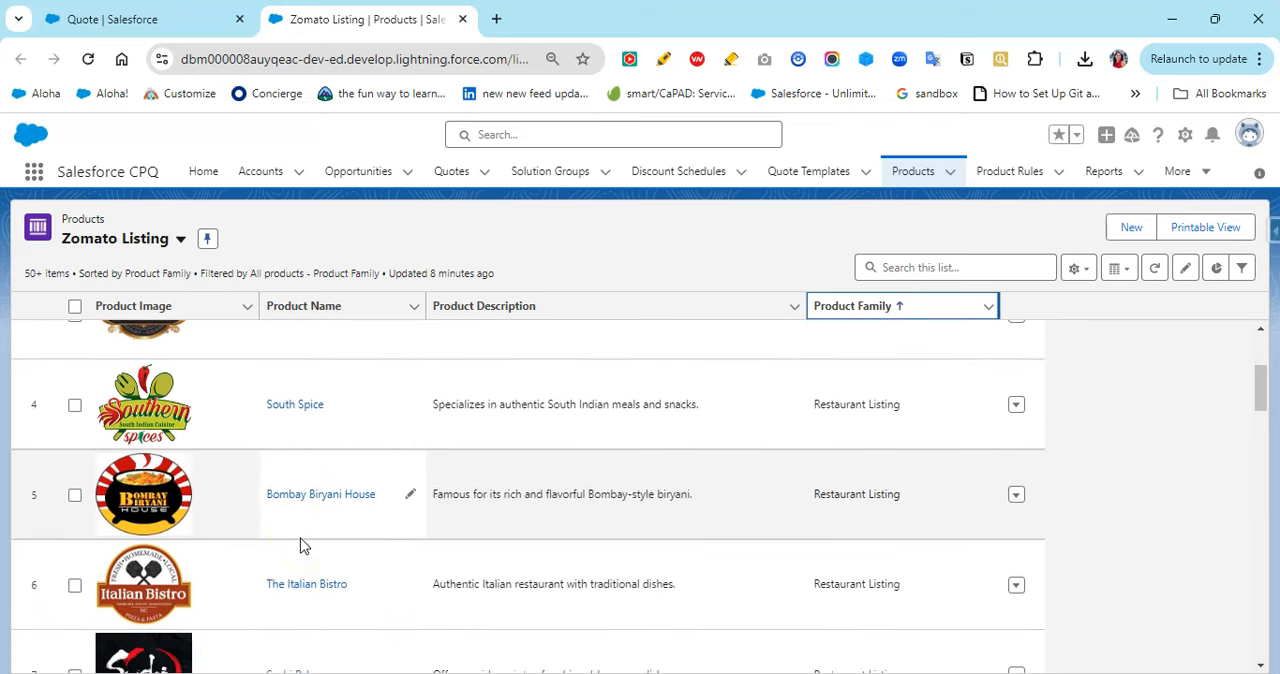
scroll(down, 3)
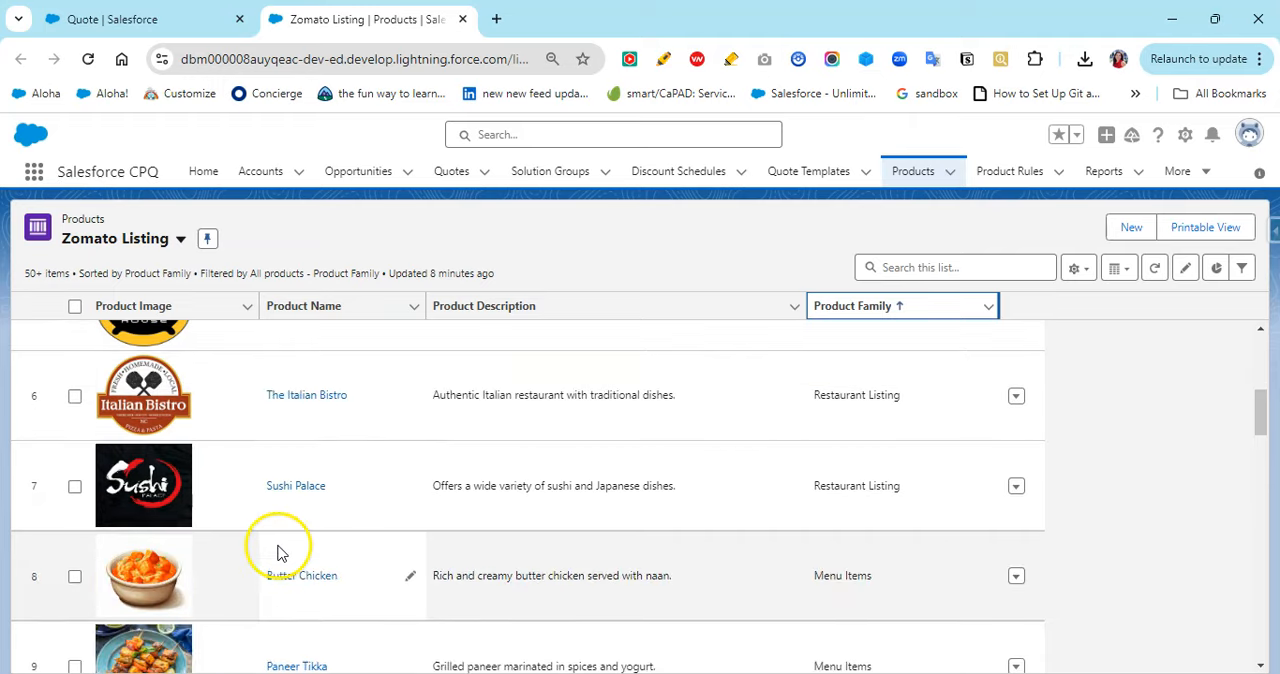
scroll(down, 3)
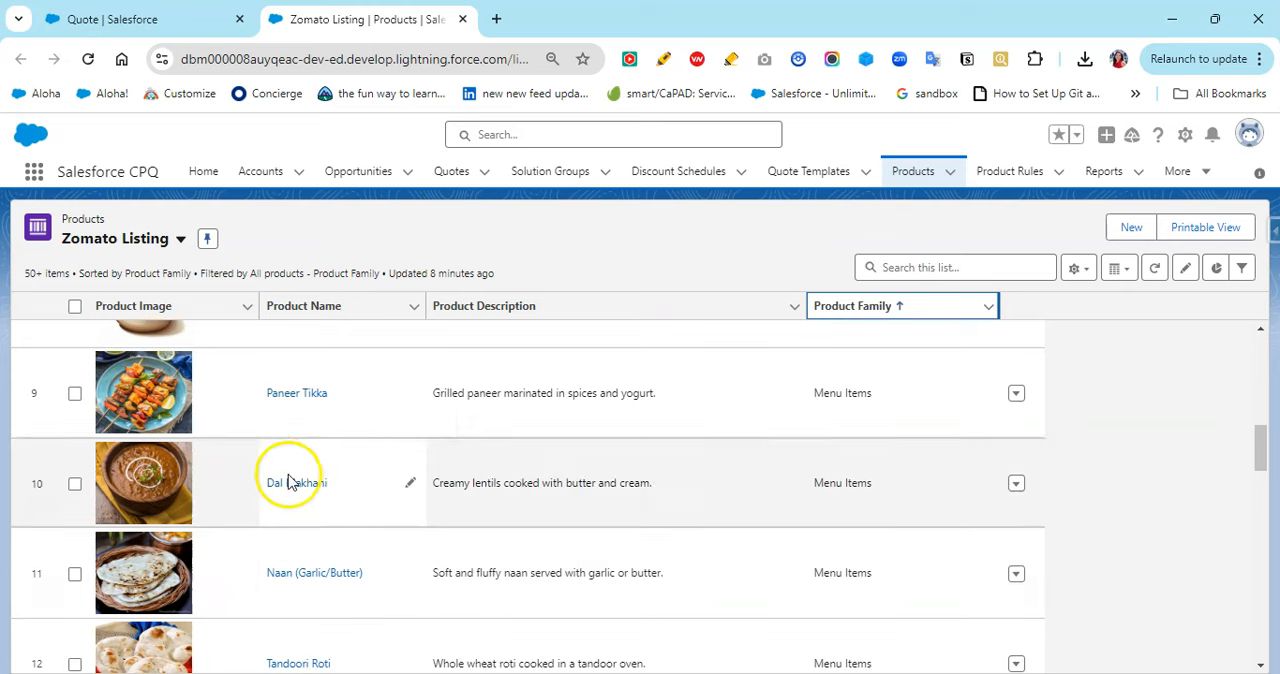
scroll(down, 3)
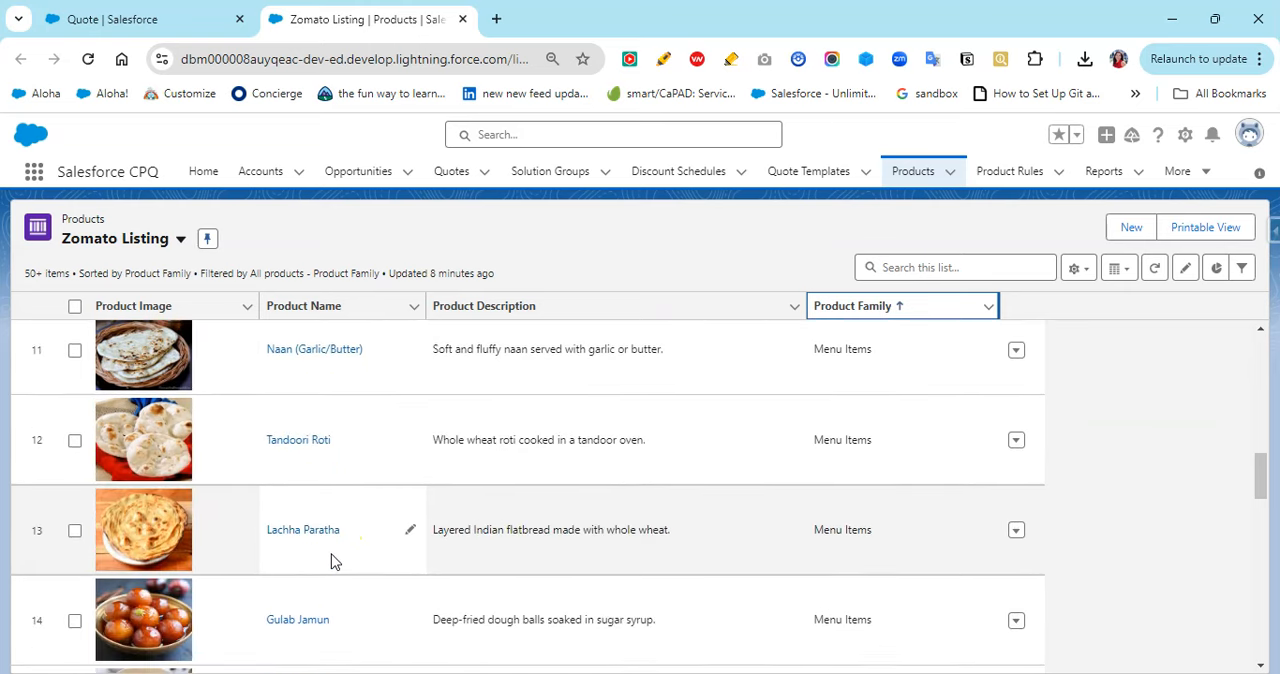
scroll(down, 3)
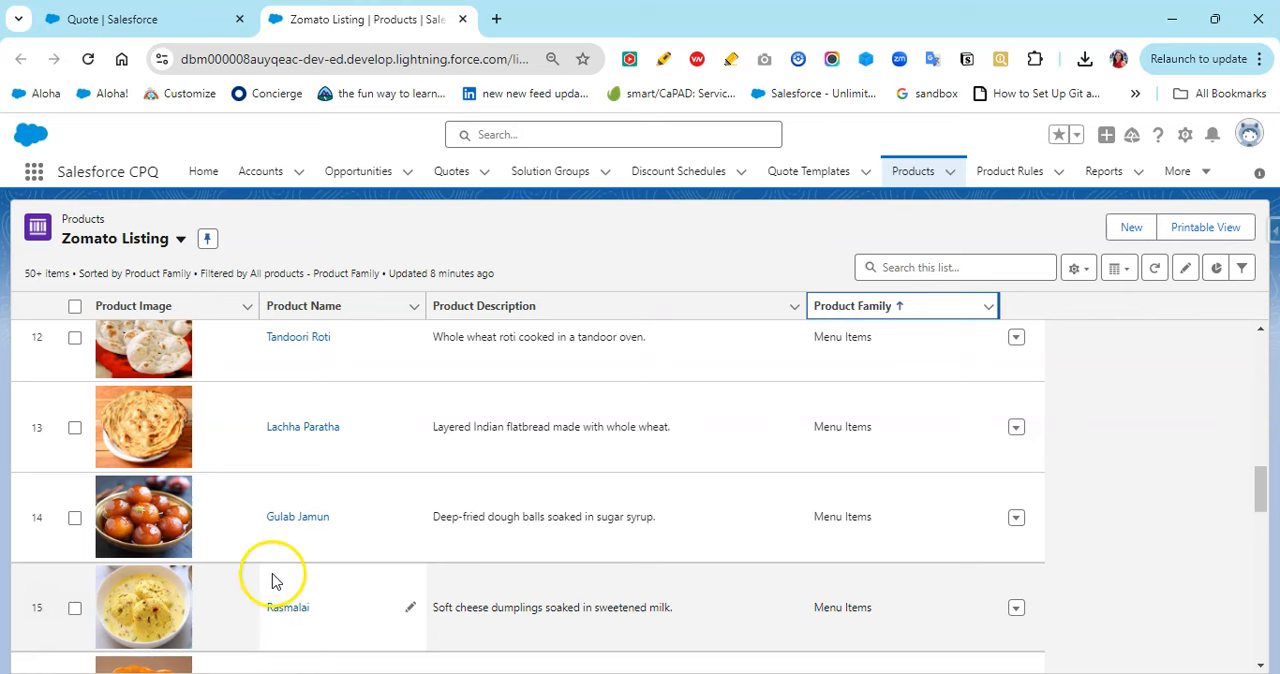
scroll(down, 3)
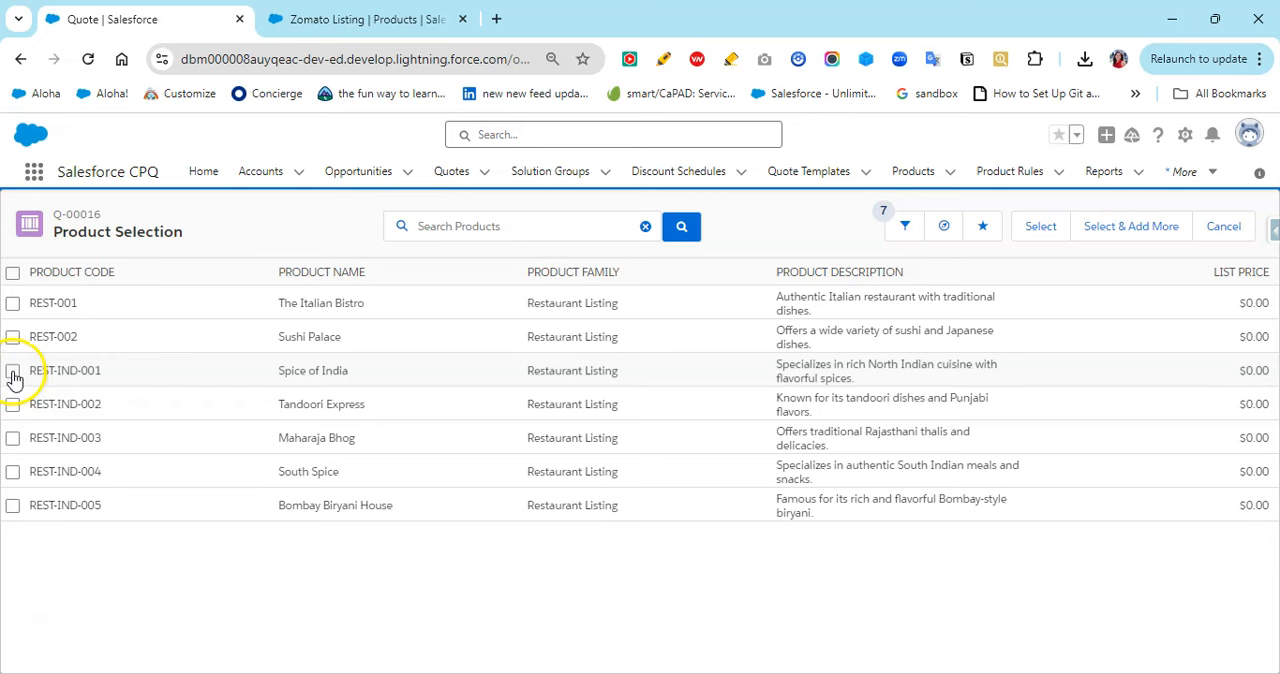
Add Spice of India to quote Q-00016 and open its product record.
click(13, 370)
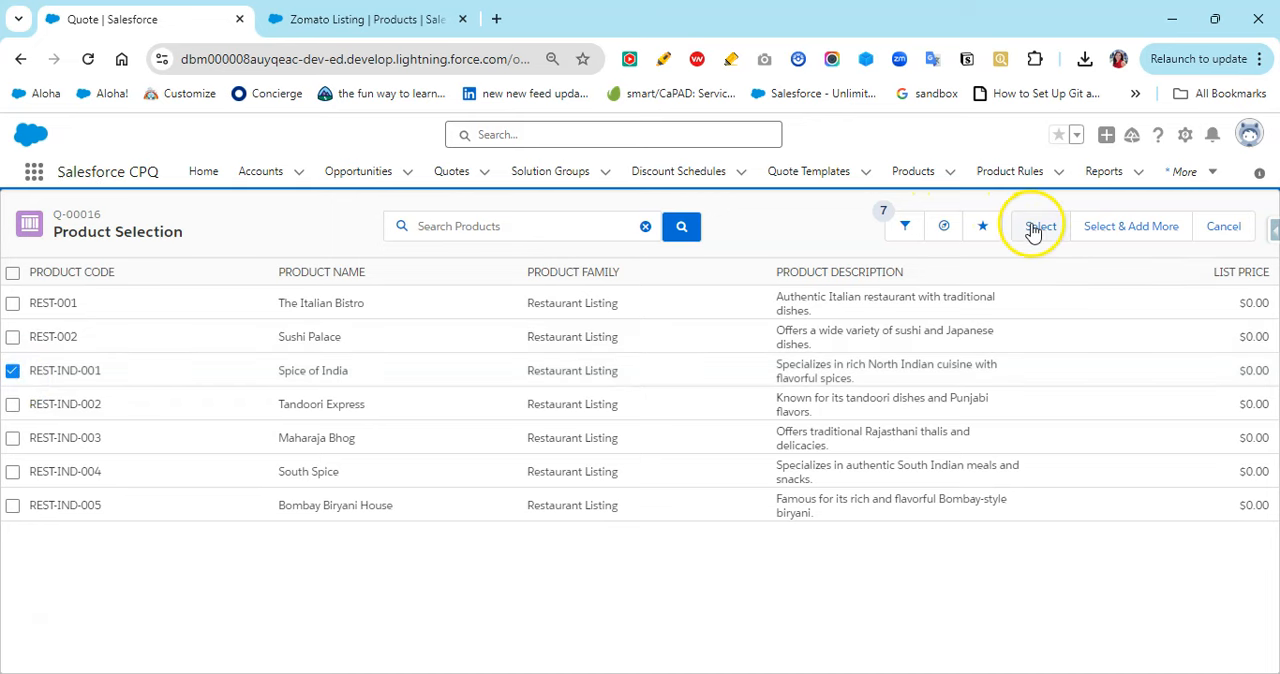
click(1040, 225)
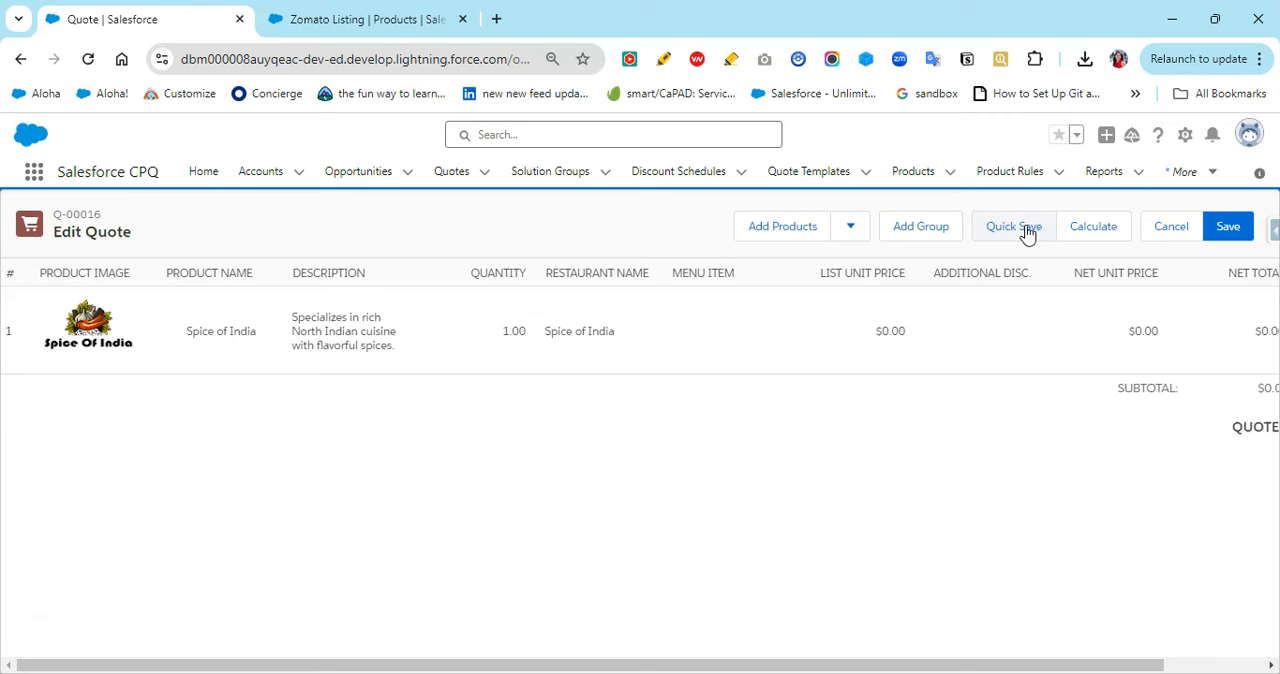
mouse_move(883, 501)
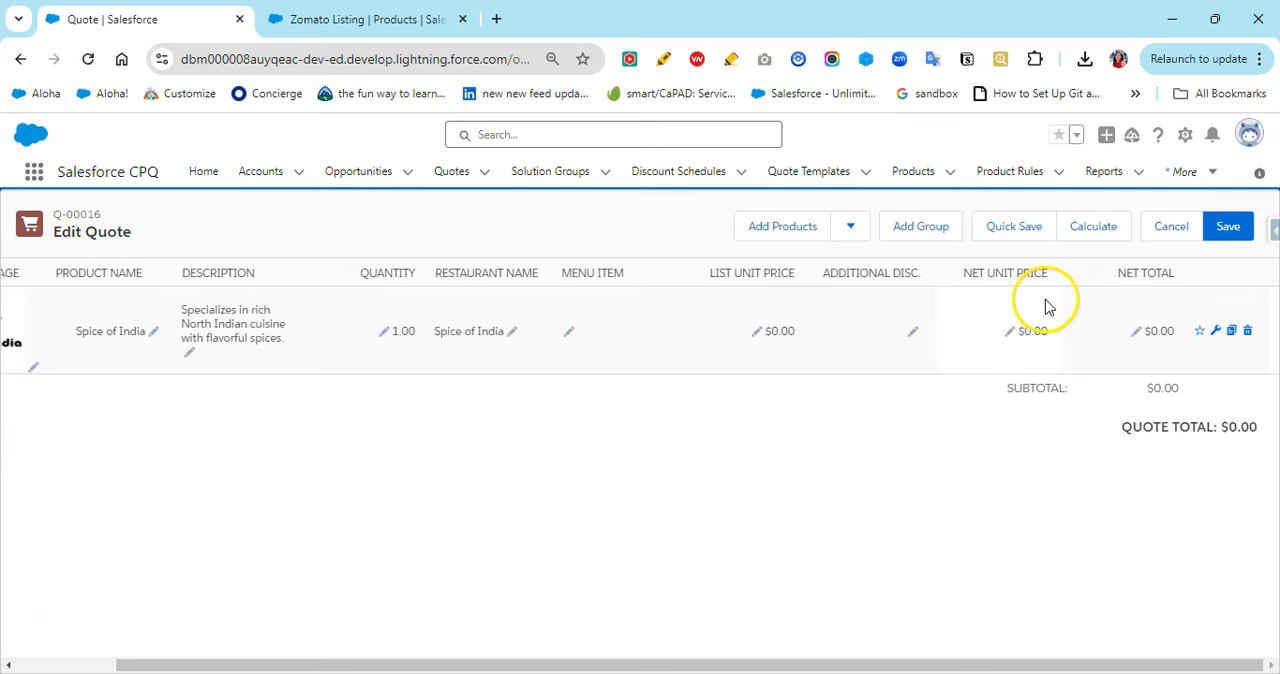
click(360, 19)
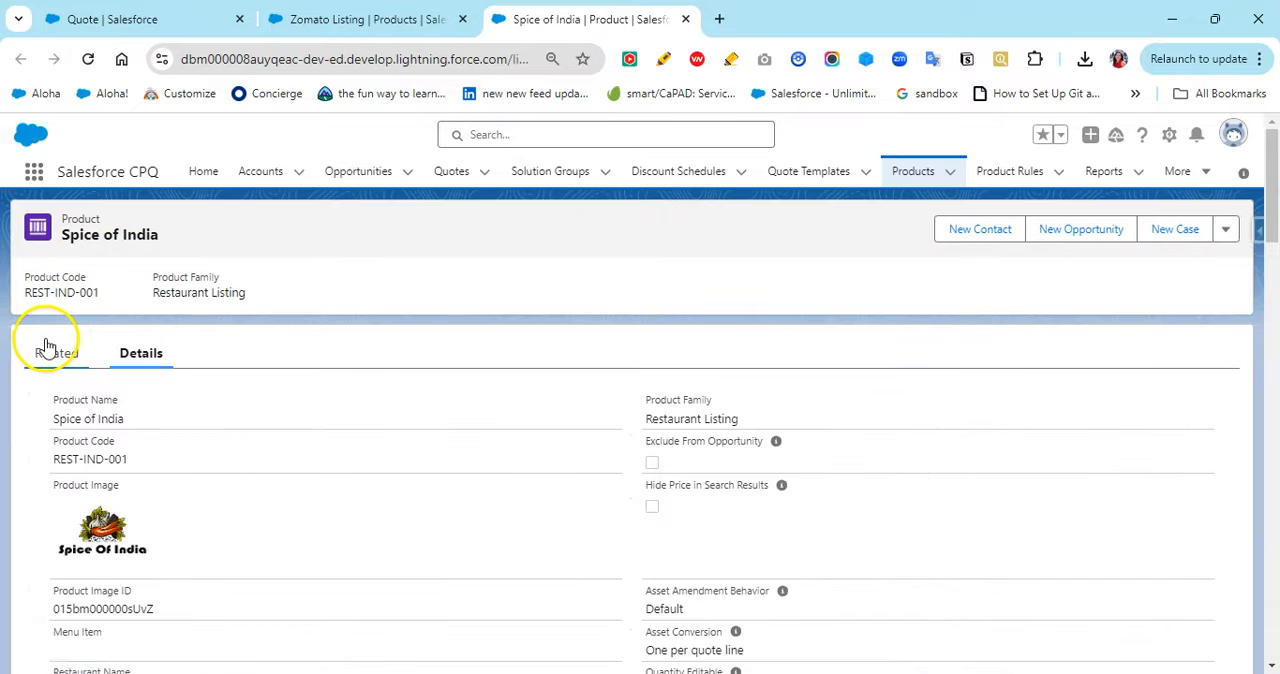
Review Spice of India's features, options and $0.00 Standard Price Book, then return to Q-00016.
scroll(down, 3)
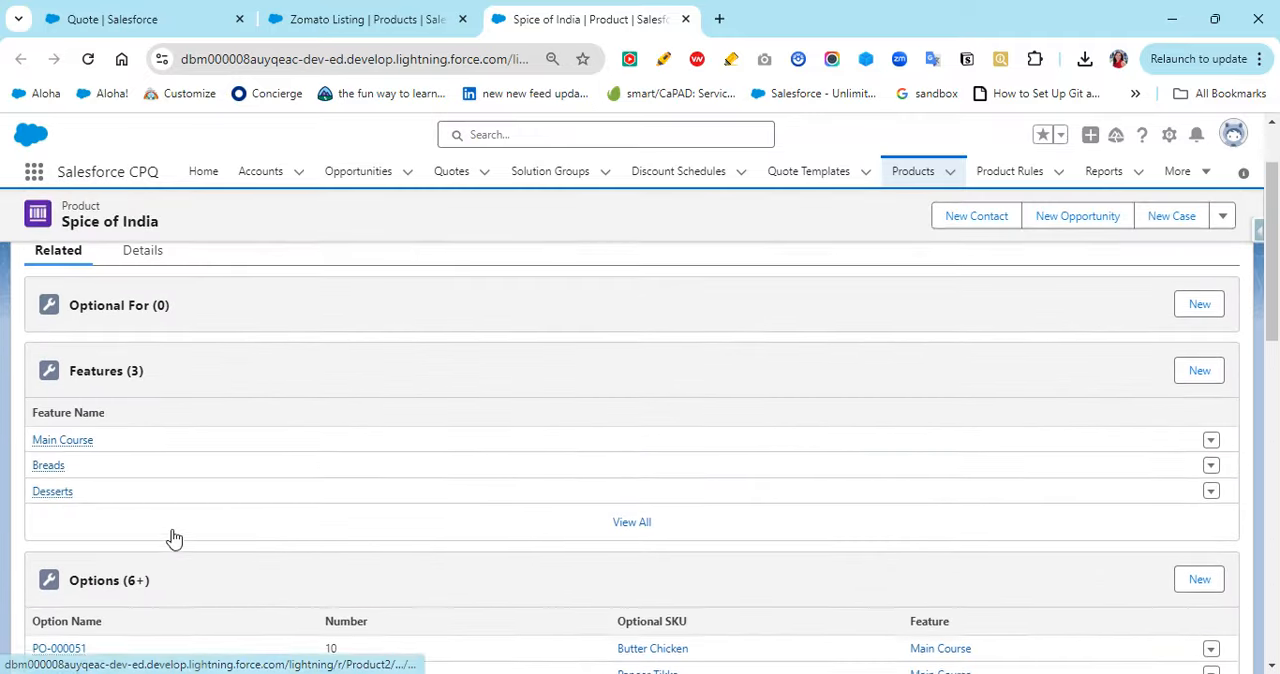
scroll(down, 3)
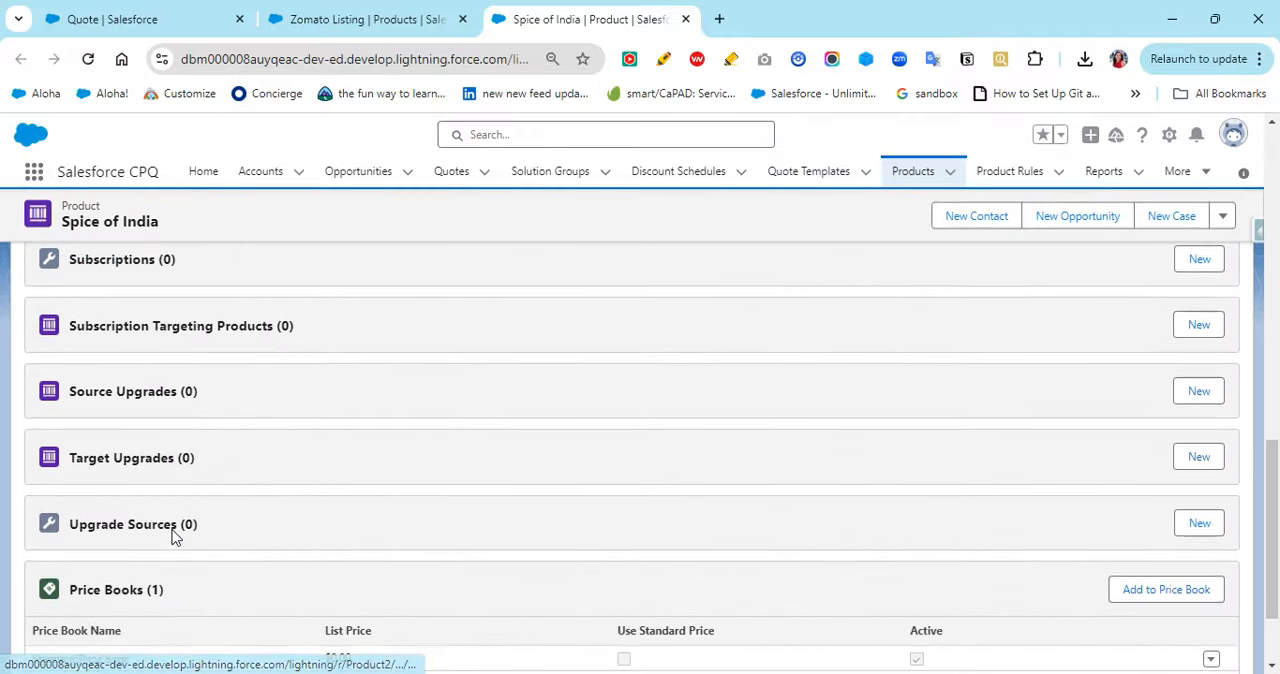
scroll(down, 3)
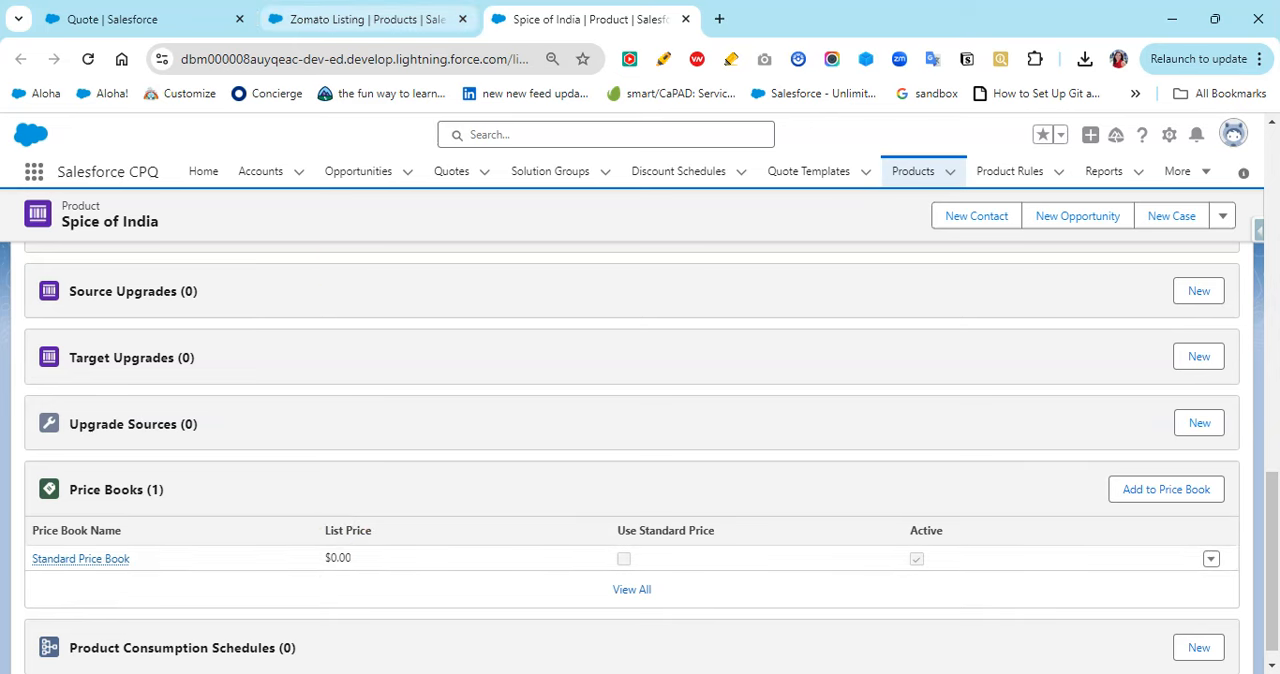
click(368, 18)
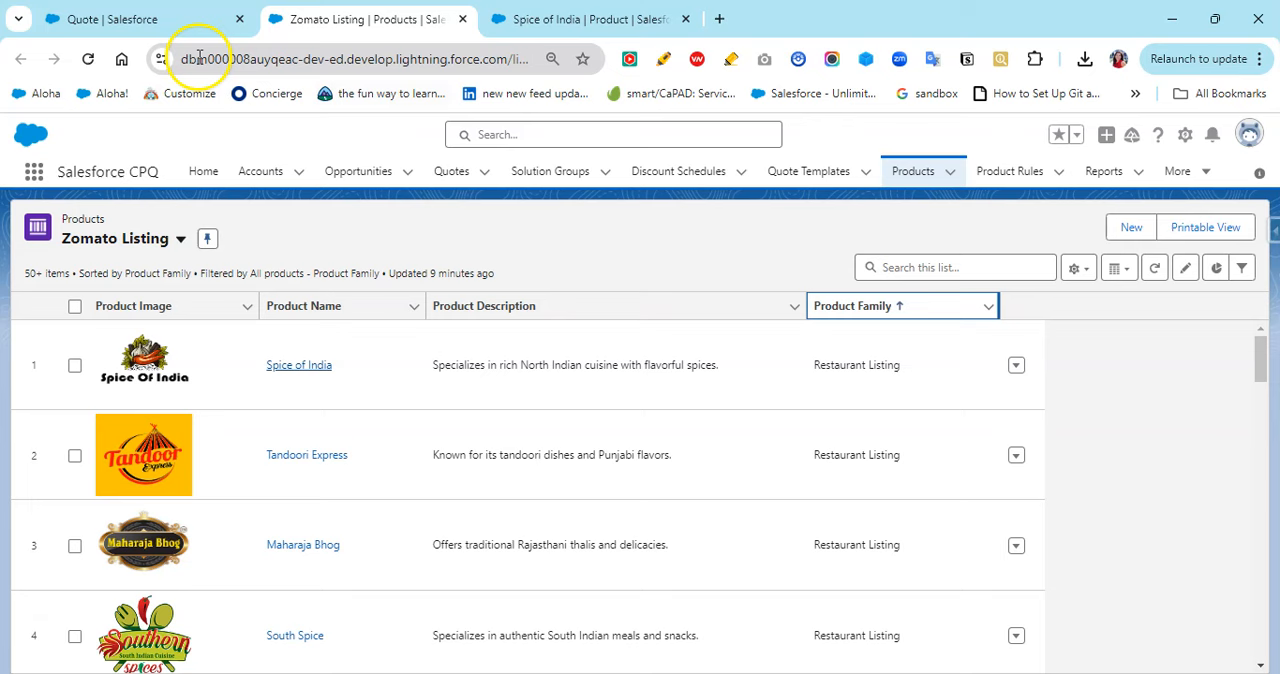
click(130, 19)
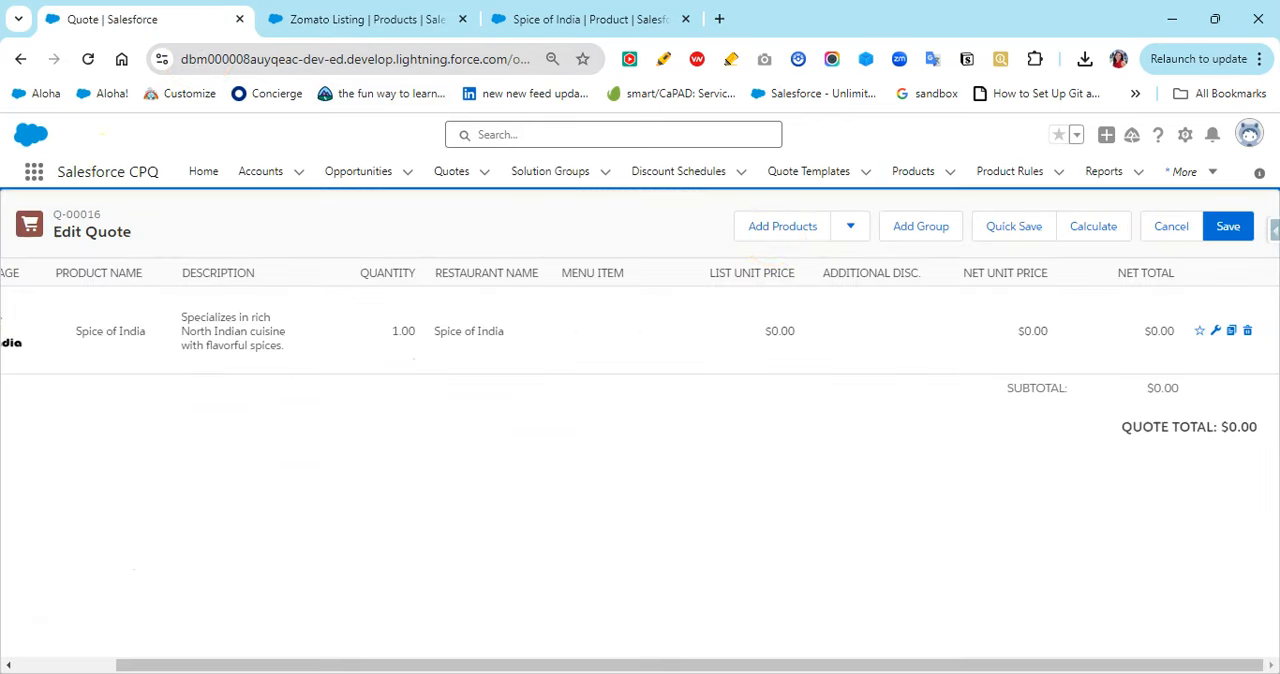
mouse_move(1216, 331)
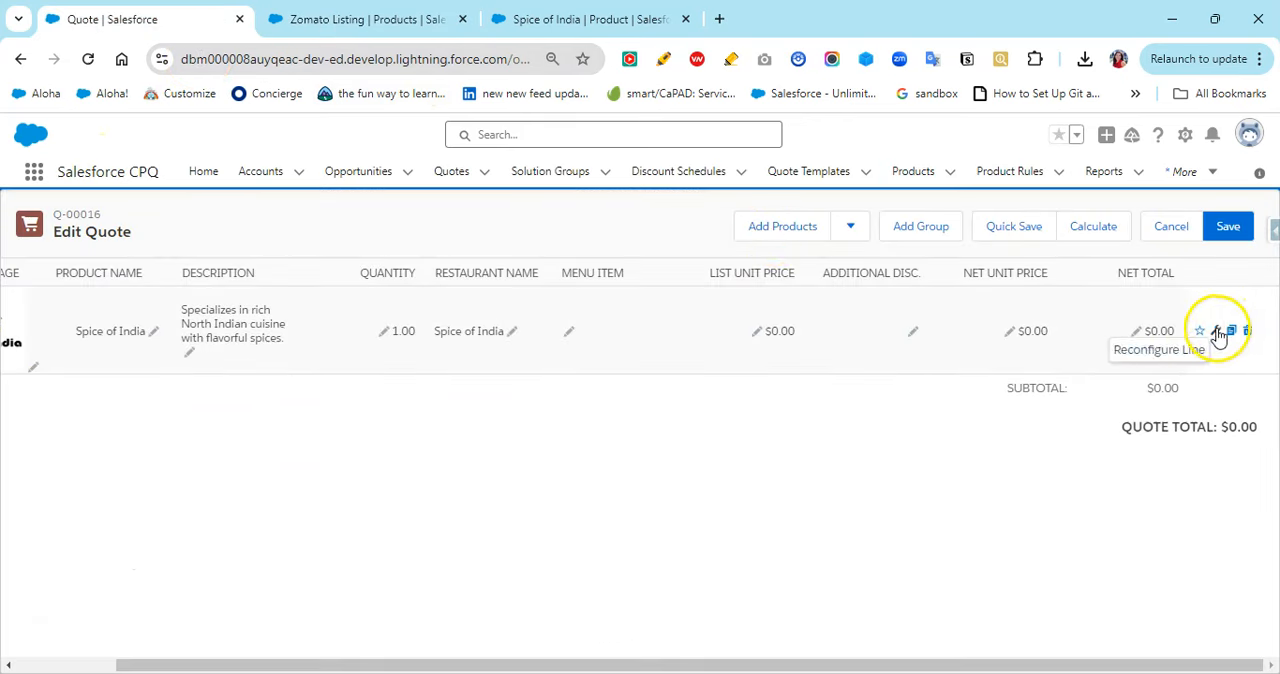
Reconfigure Spice of India with Butter Chicken, Naan, Gulab Jamun and Rasmalai, then save.
click(1217, 331)
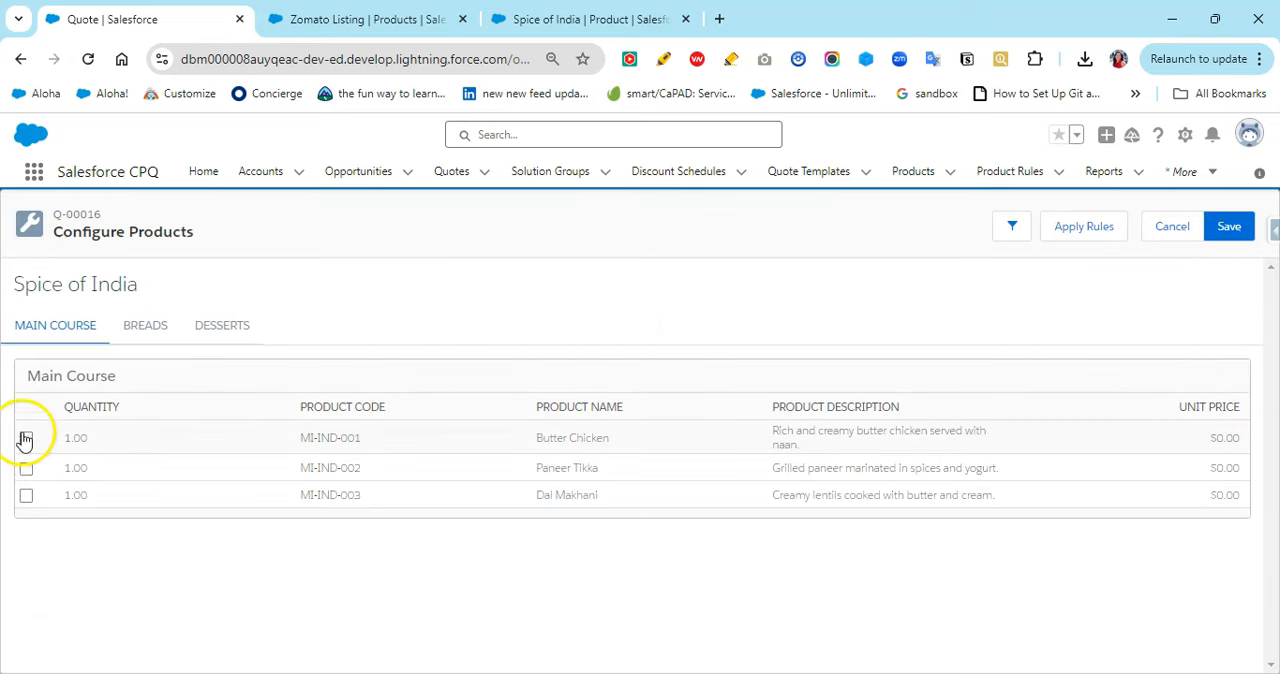
click(145, 325)
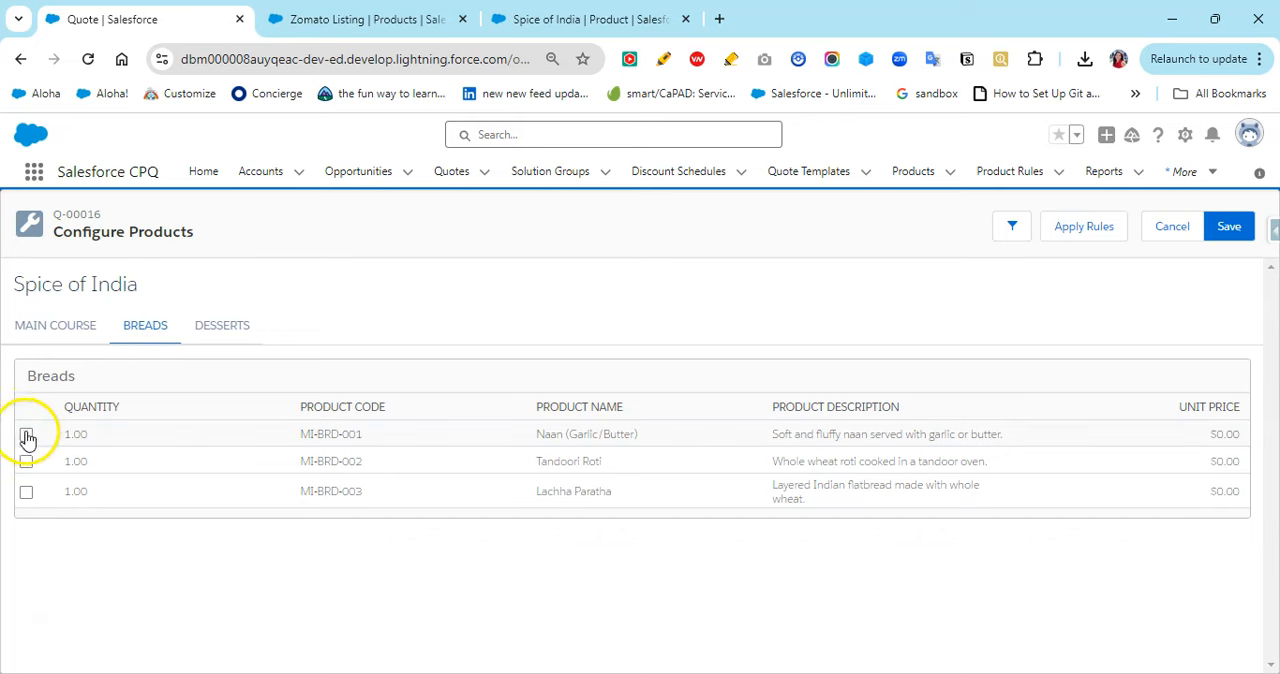
click(221, 325)
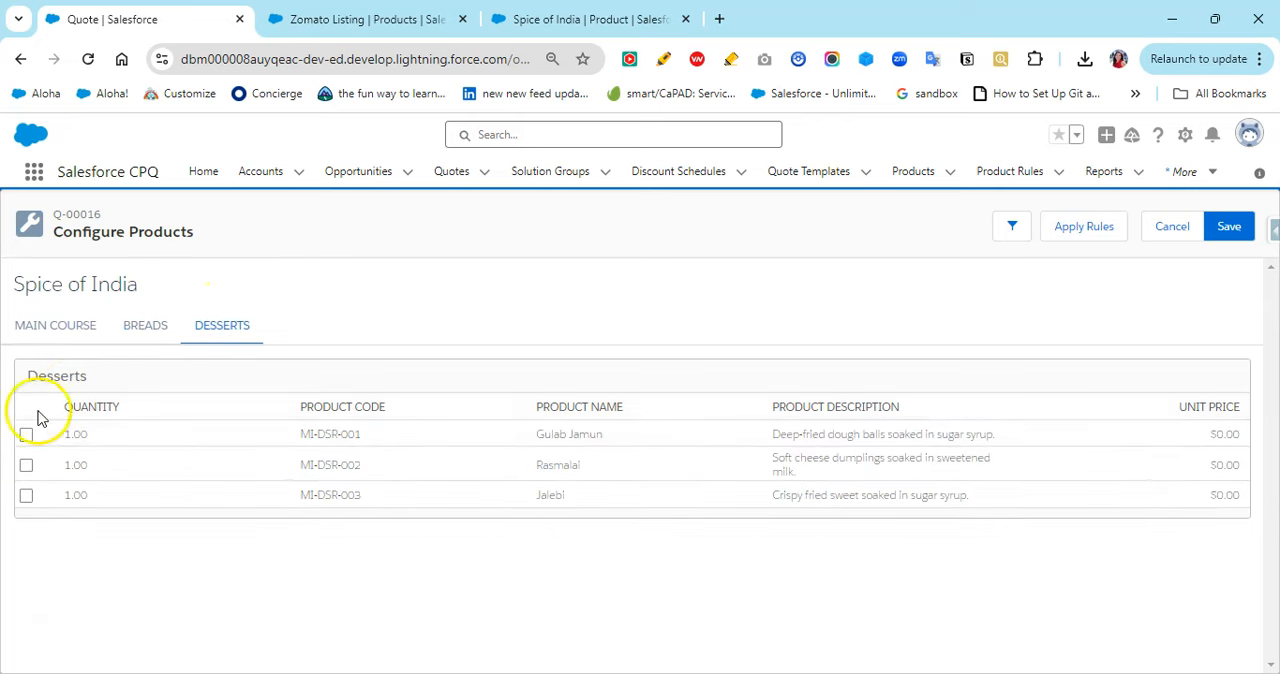
click(26, 464)
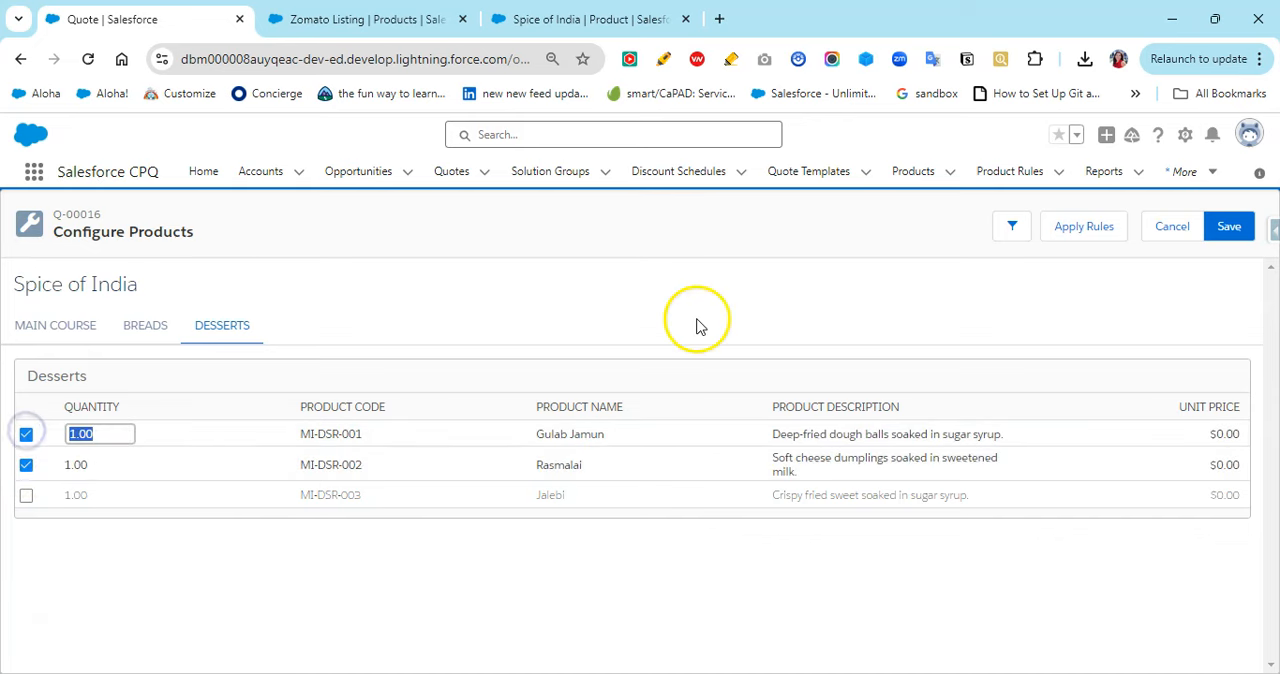
click(1229, 226)
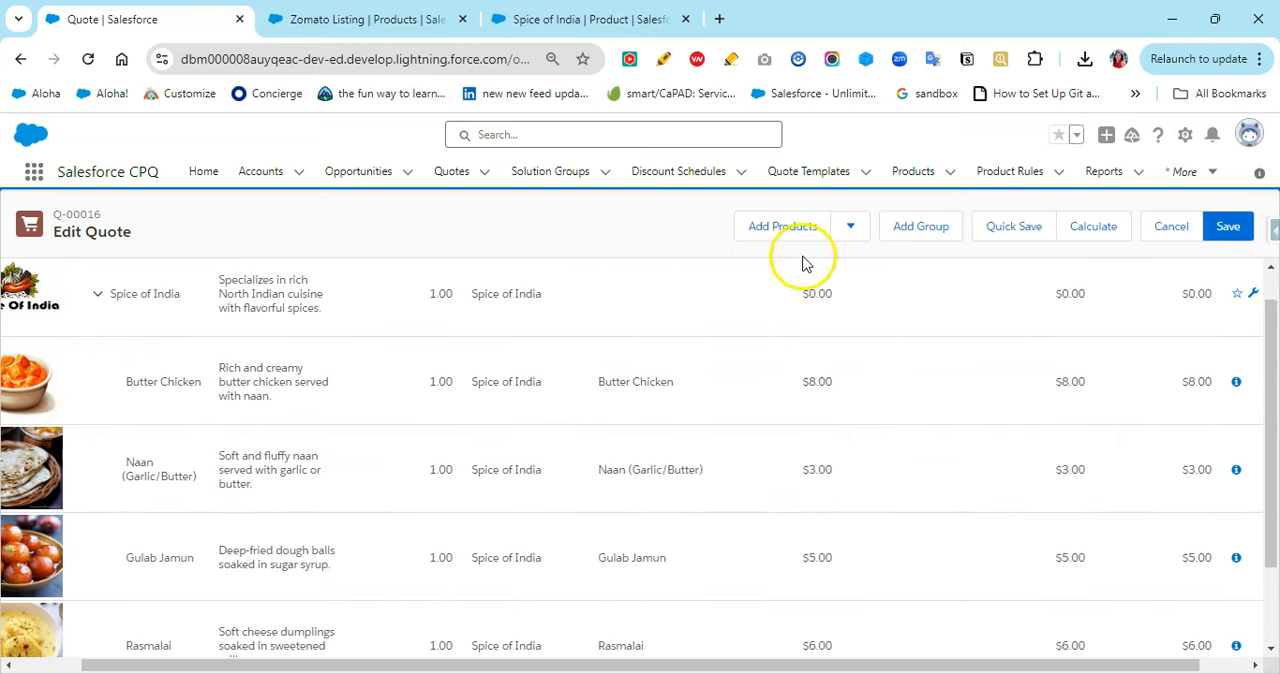
Add South Spice to the quote with Masala Dosa and Idli Sambar selected.
click(782, 226)
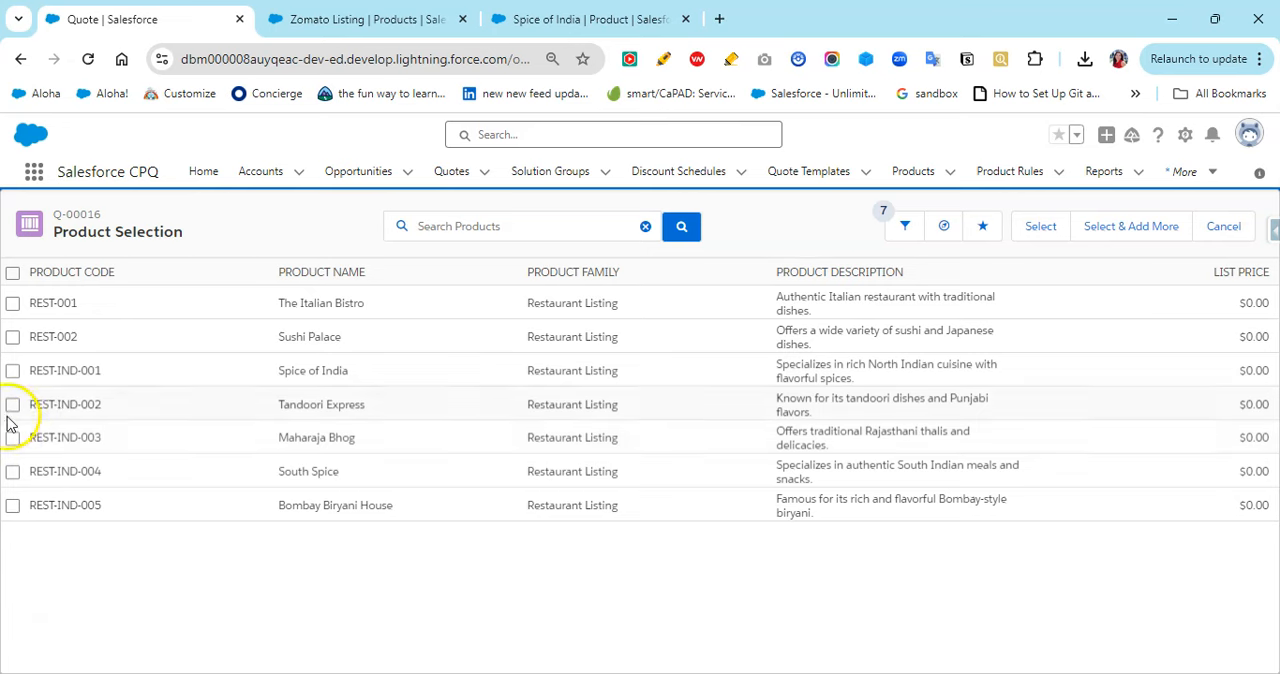
click(13, 471)
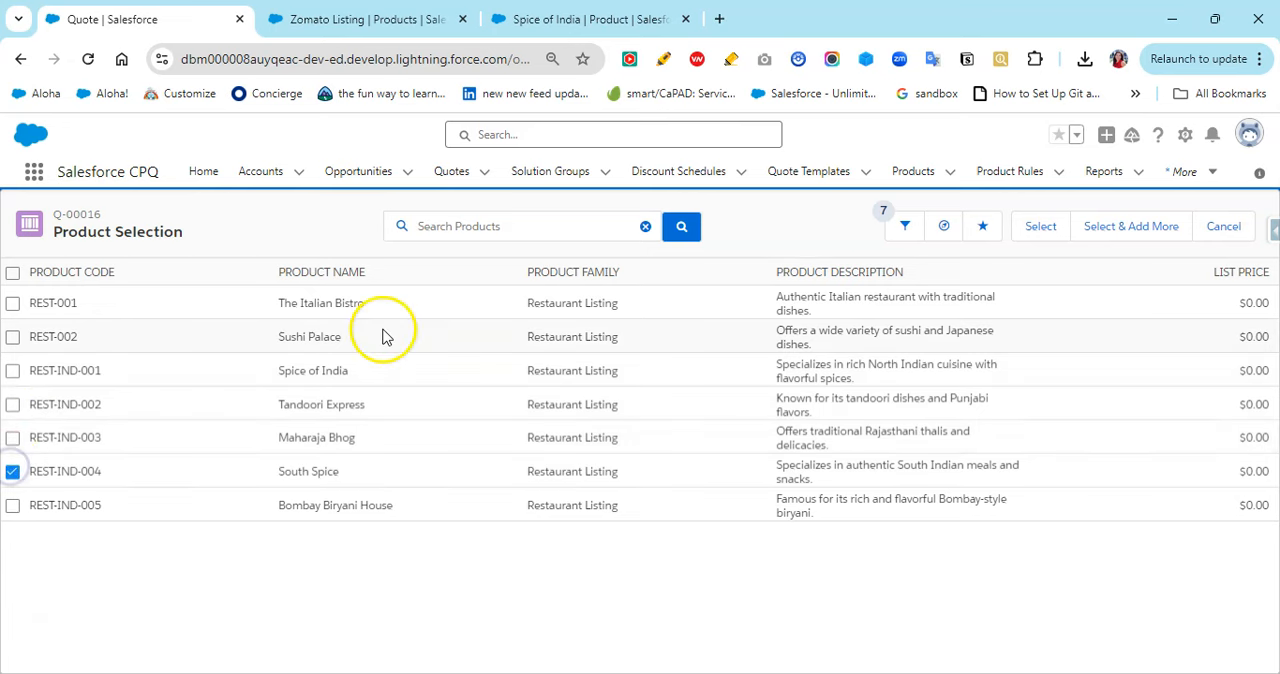
click(1040, 225)
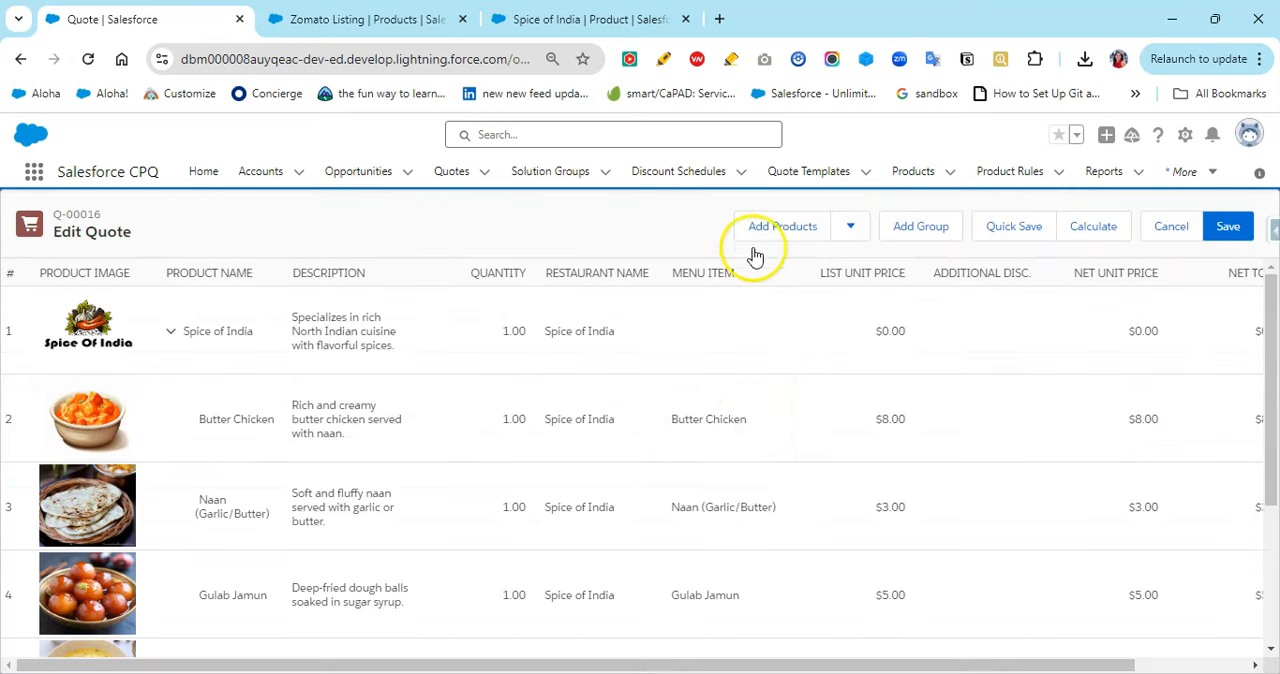
scroll(down, 3)
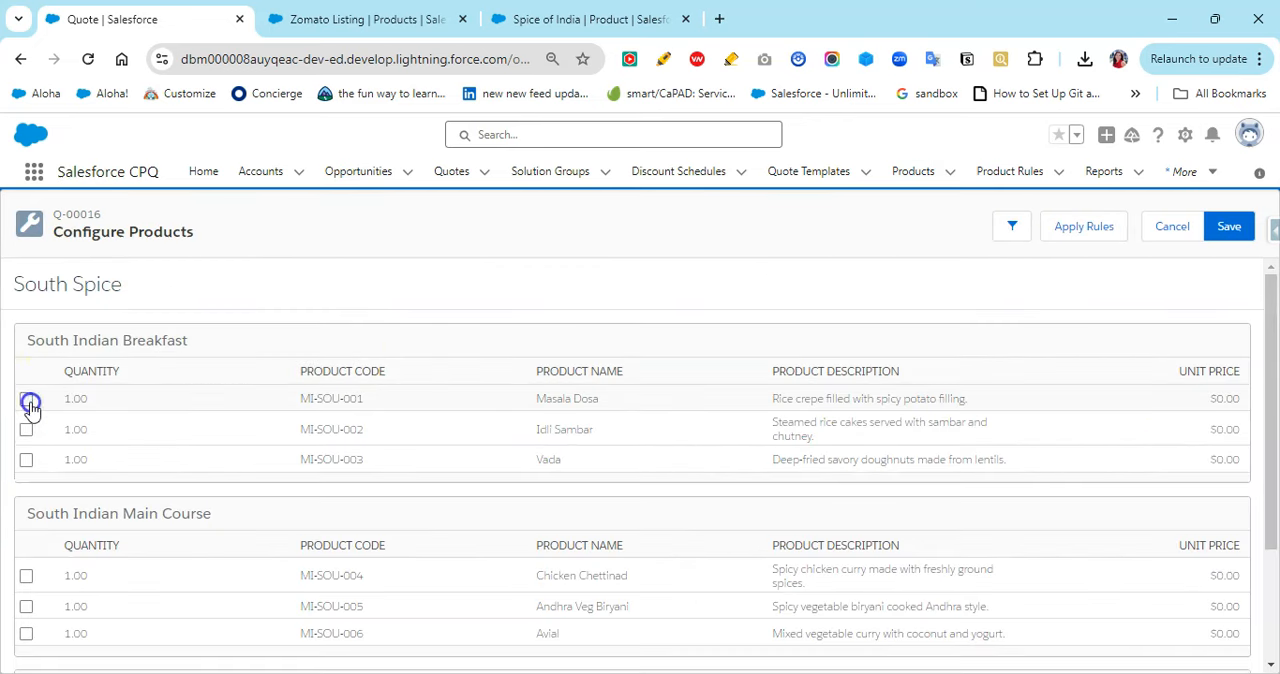
click(26, 401)
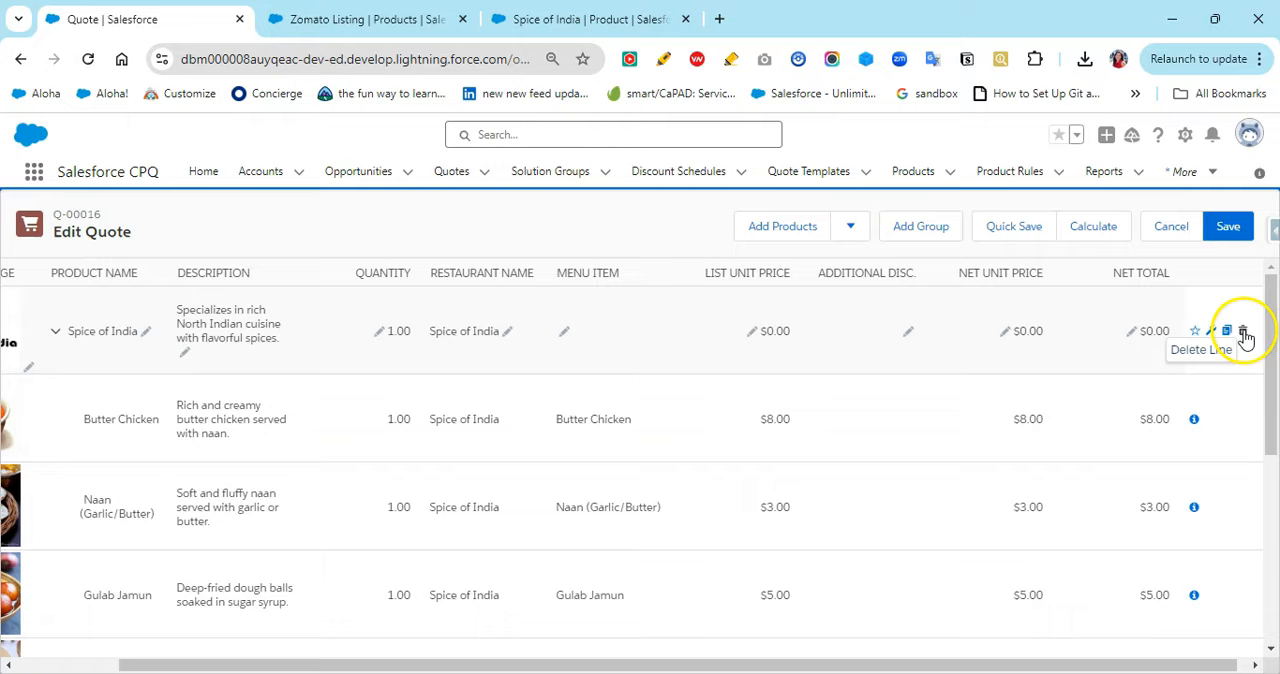
Start guided selling for the quote and set the cuisine preference to Indian.
scroll(down, 3)
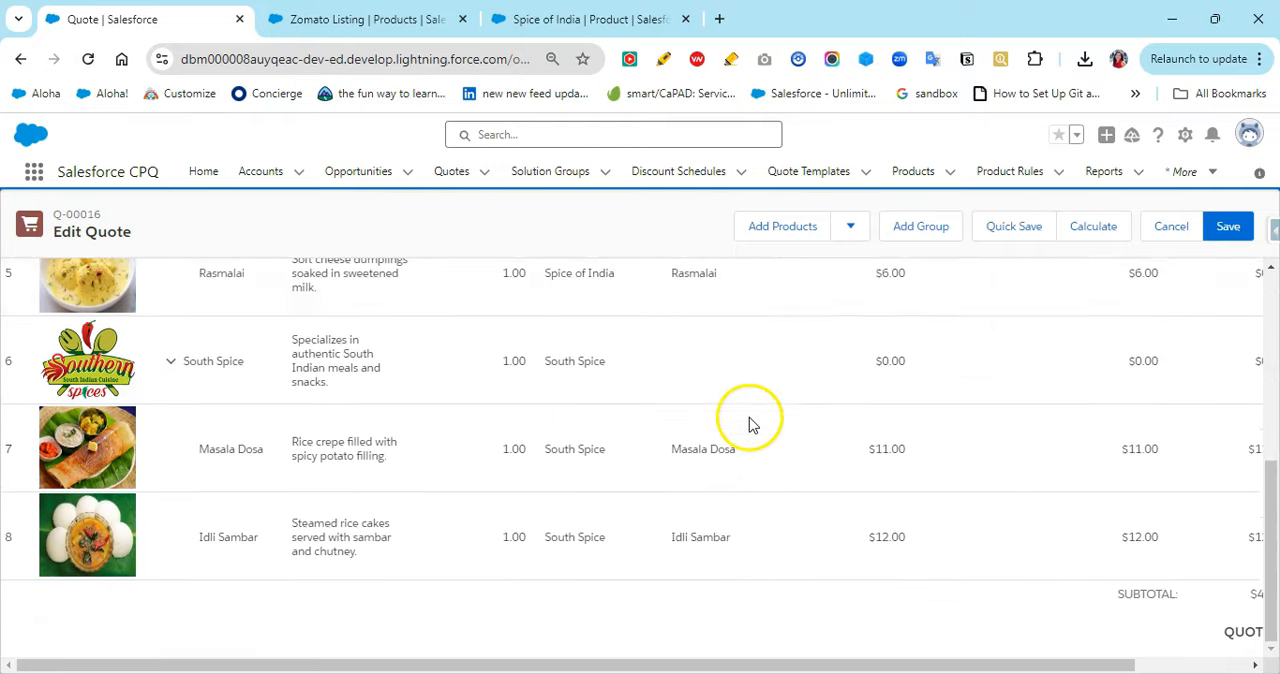
click(782, 226)
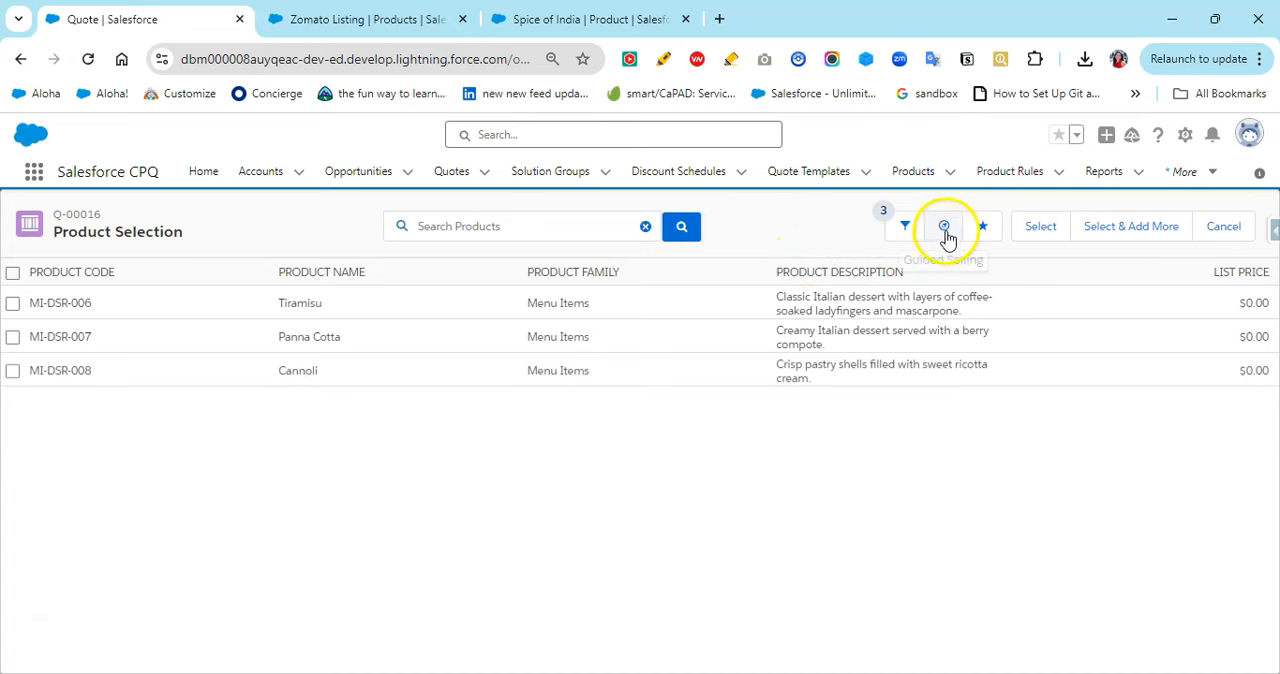
click(944, 226)
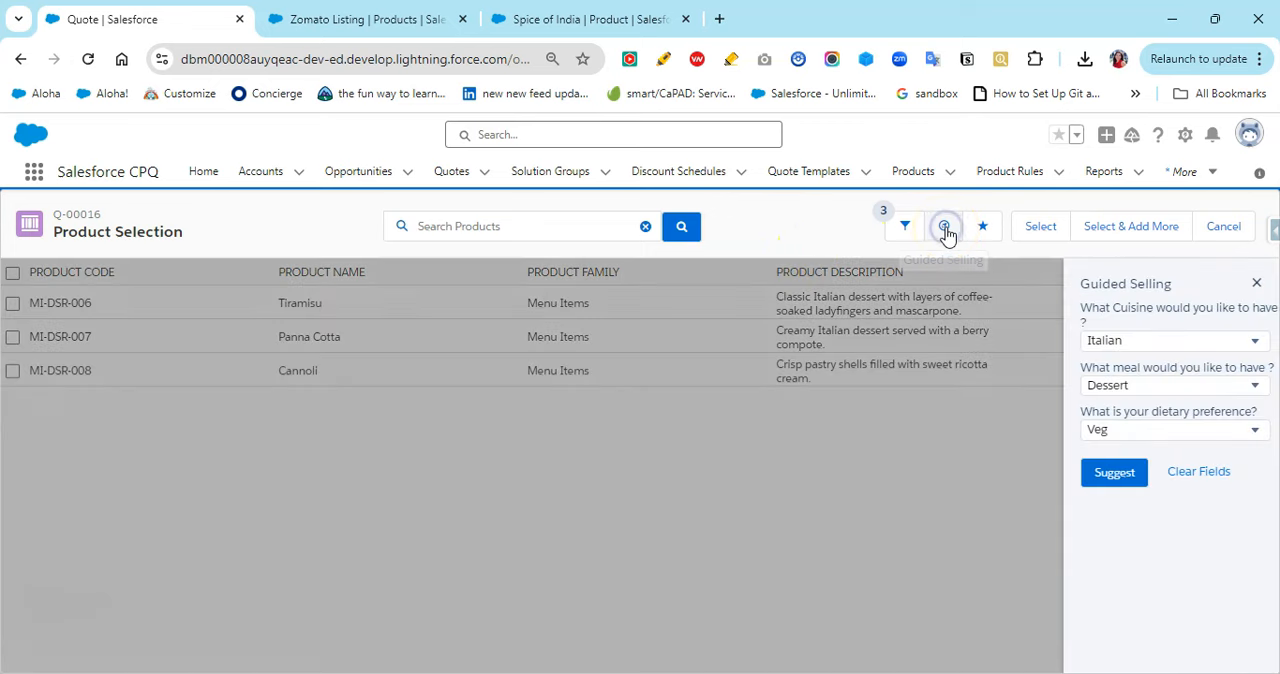
click(1174, 340)
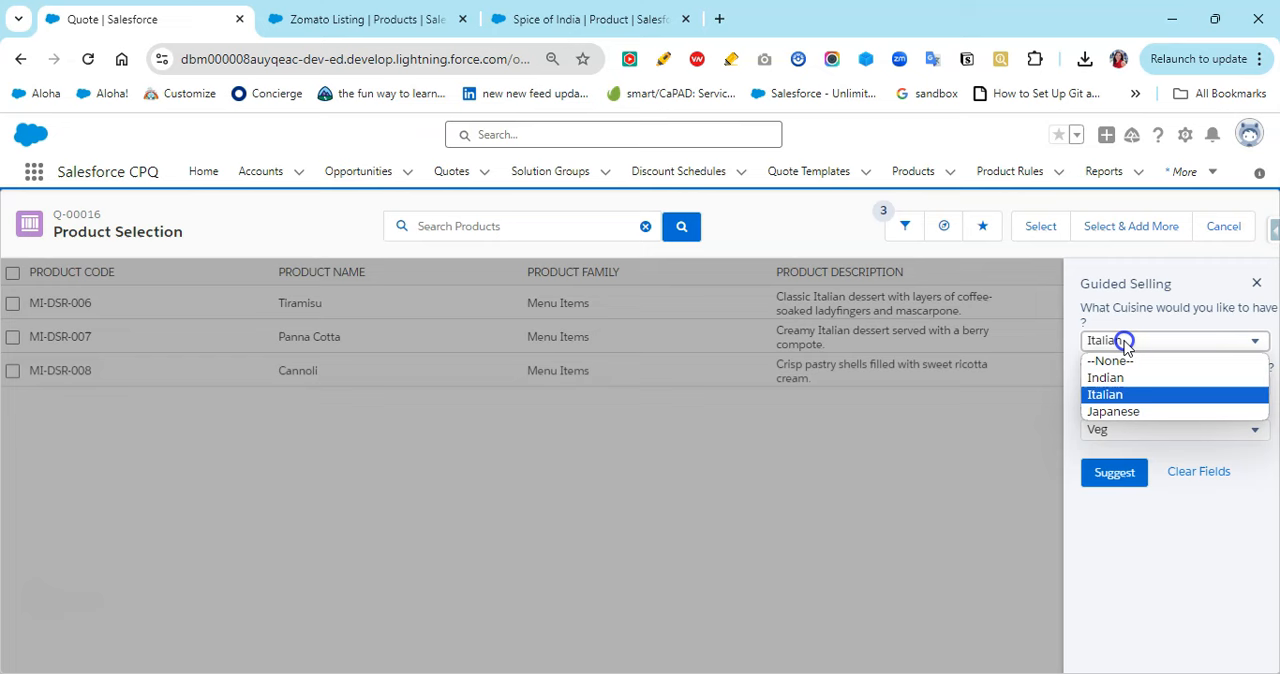
mouse_move(1105, 377)
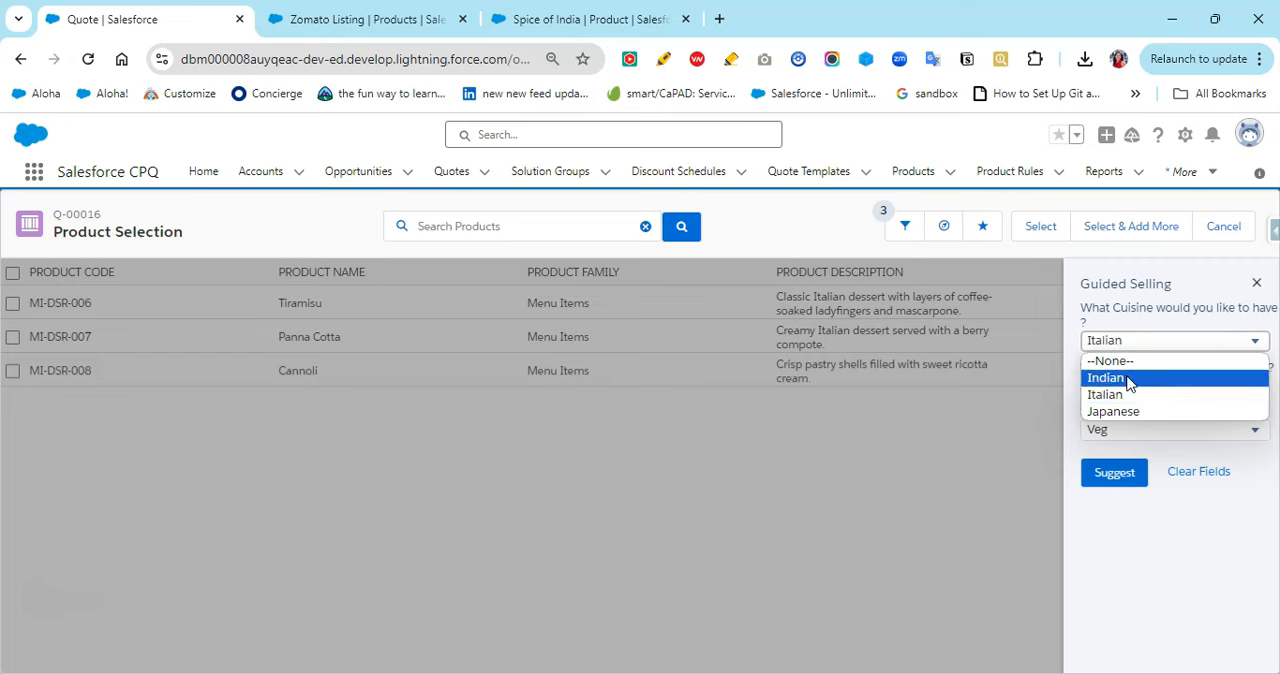
click(1105, 377)
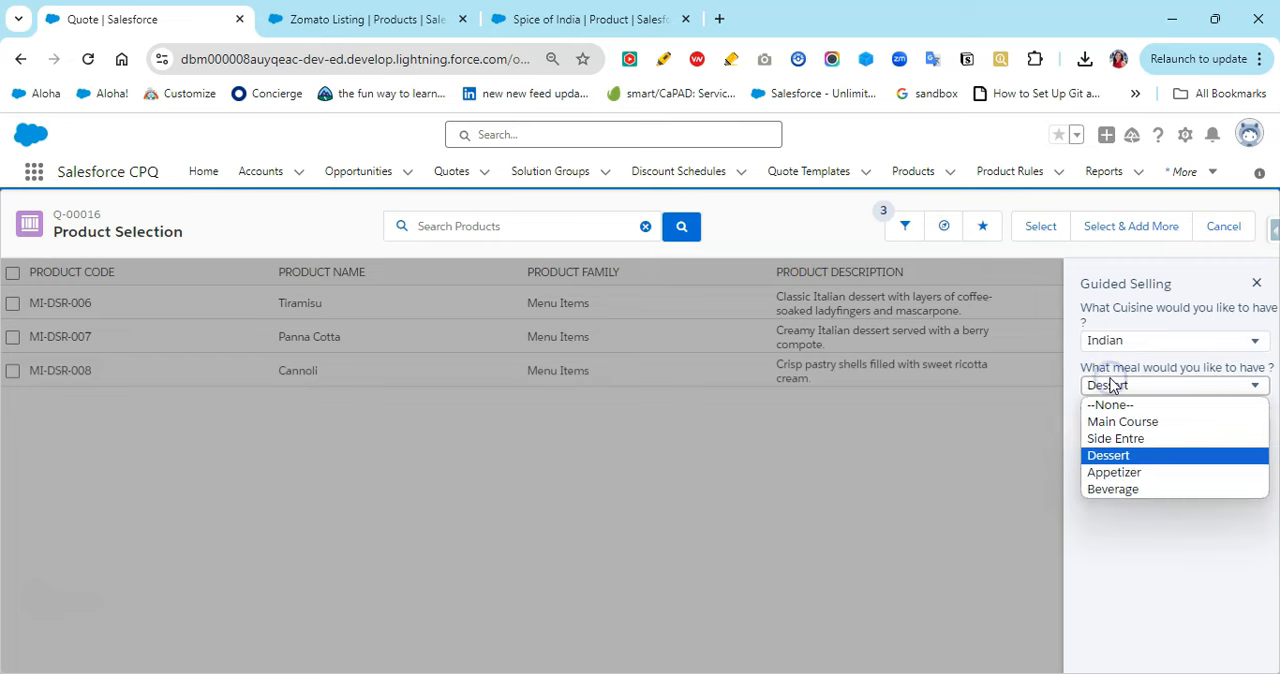
Confirm meal type and dietary choices, then add Gulab Jamun from the dessert suggestions.
click(1108, 455)
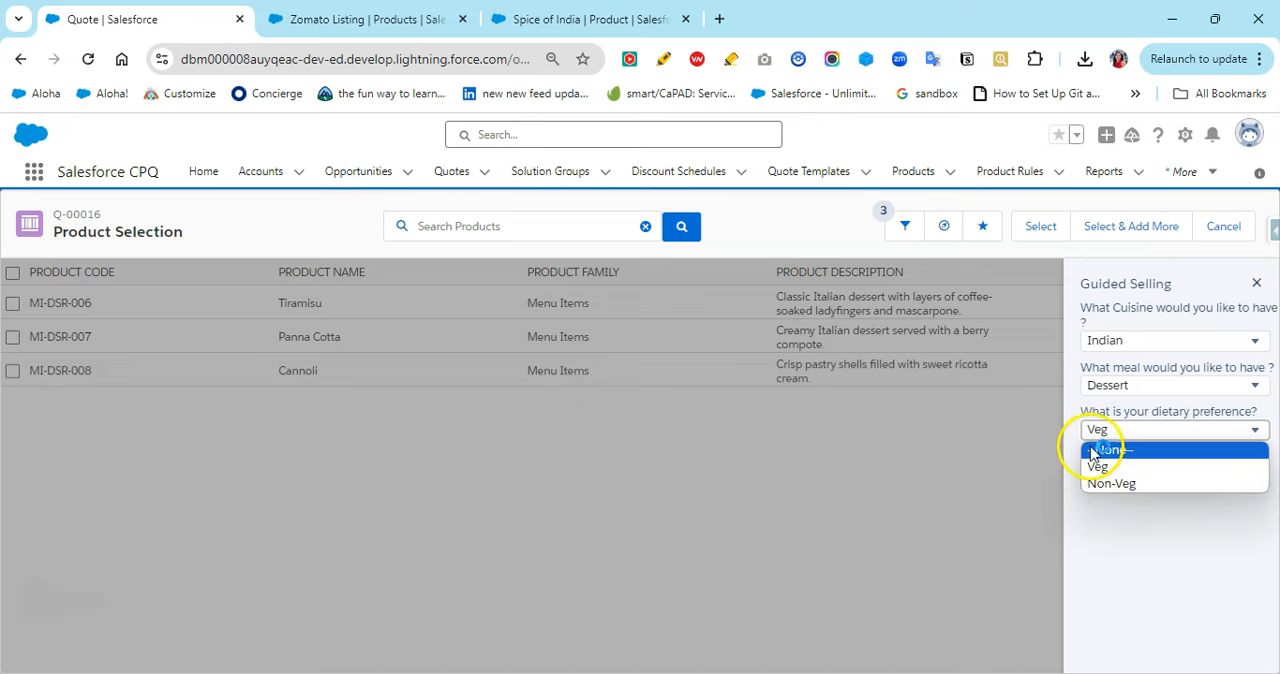
click(1097, 448)
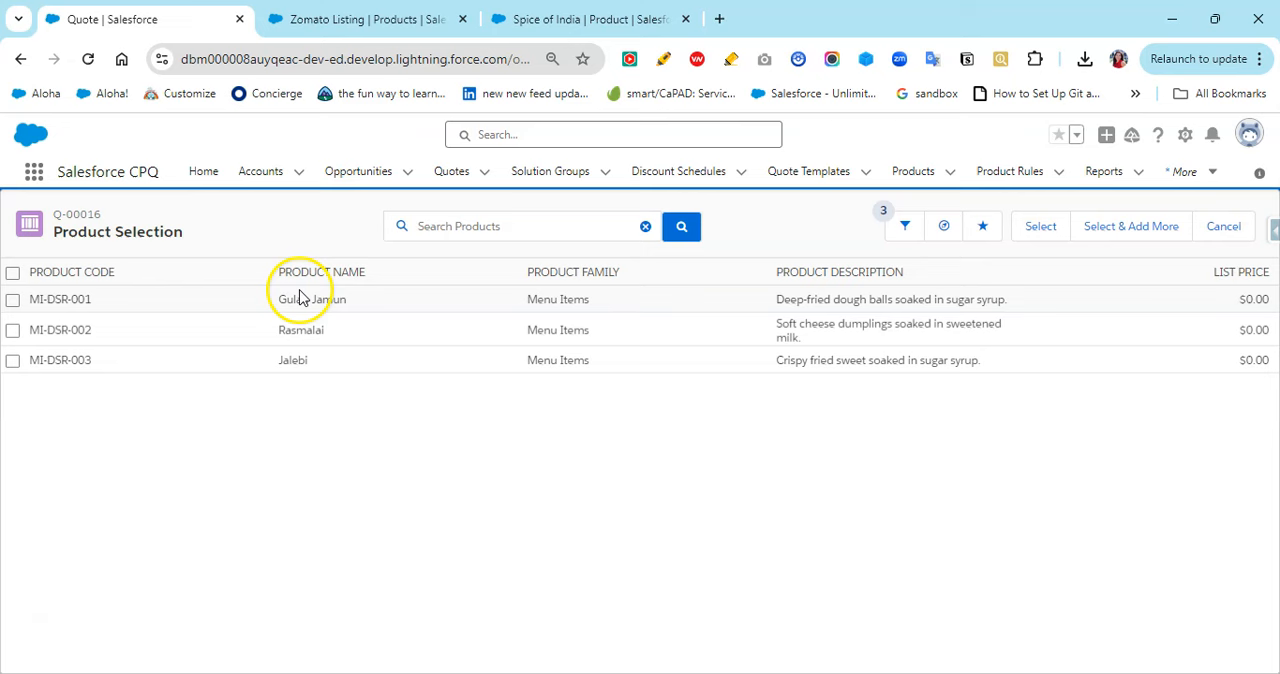
mouse_move(113, 338)
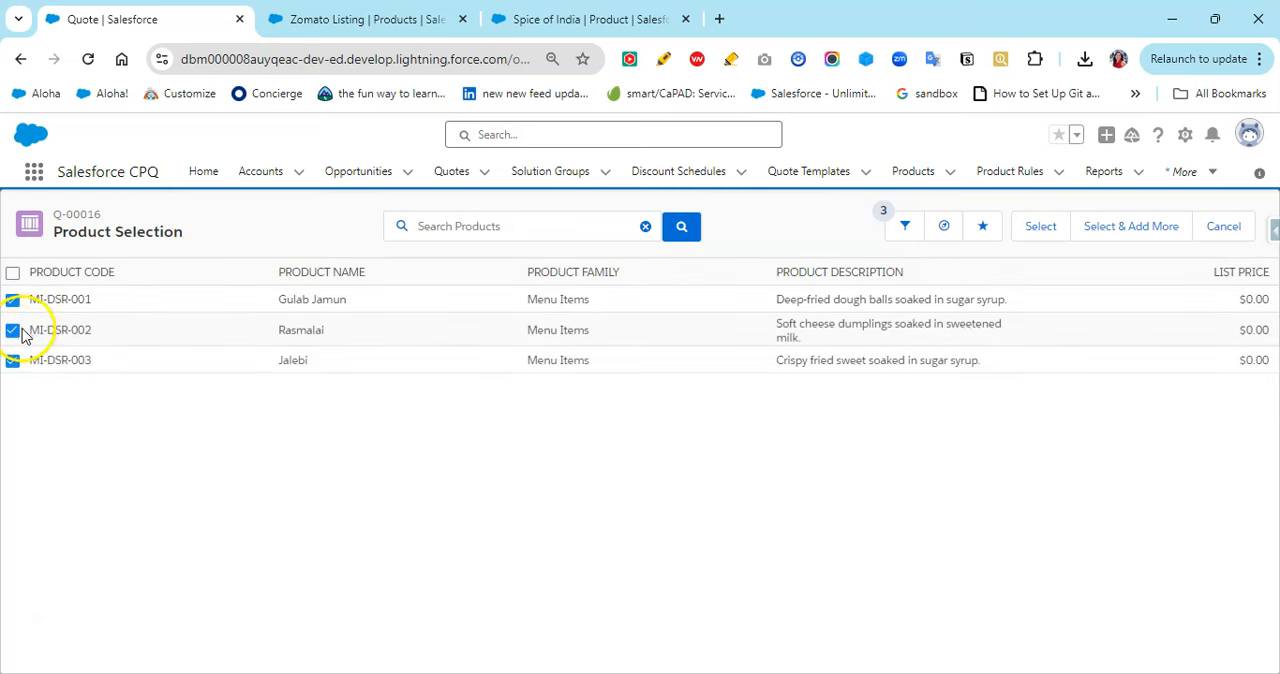
click(13, 329)
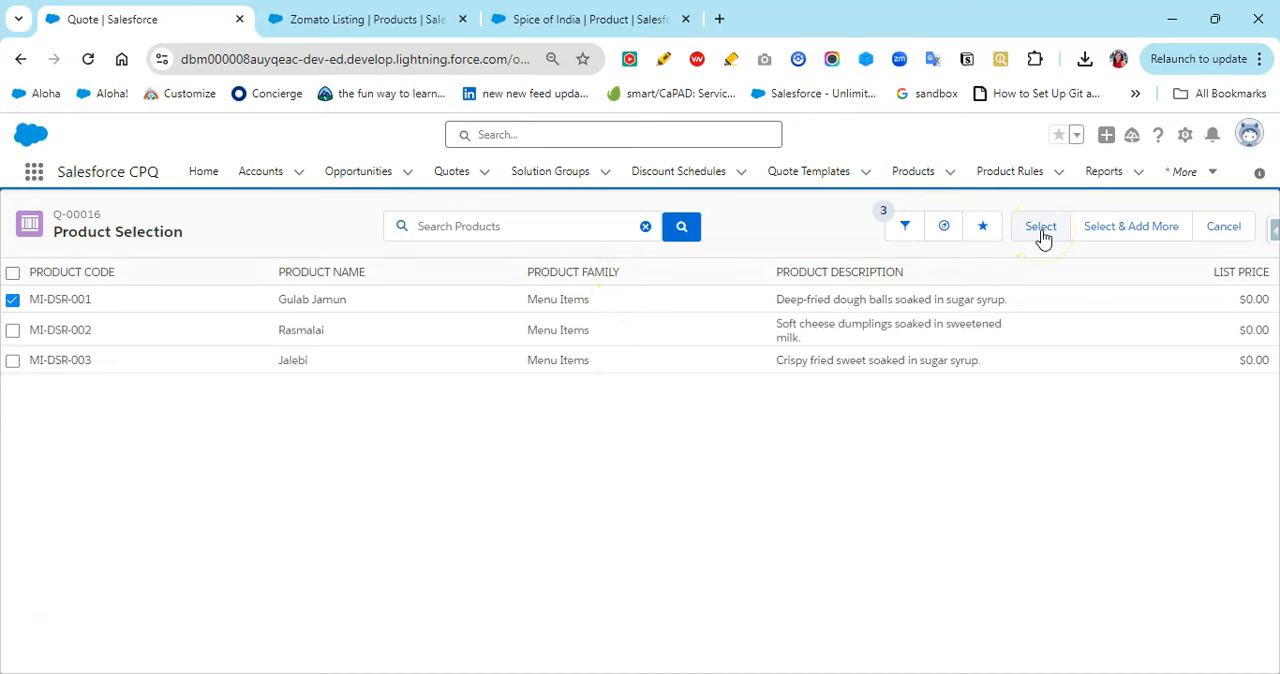
click(1040, 226)
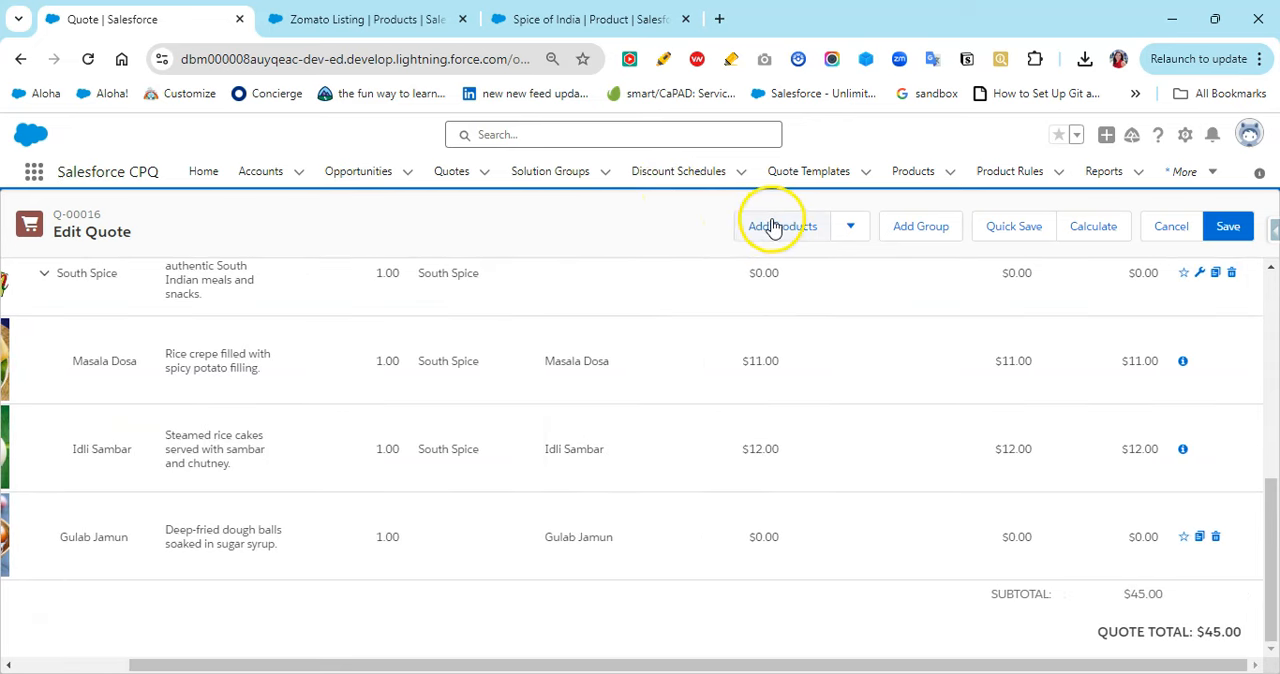
Search products for 'panna' and add Panna Cotta to Q-00016.
click(782, 226)
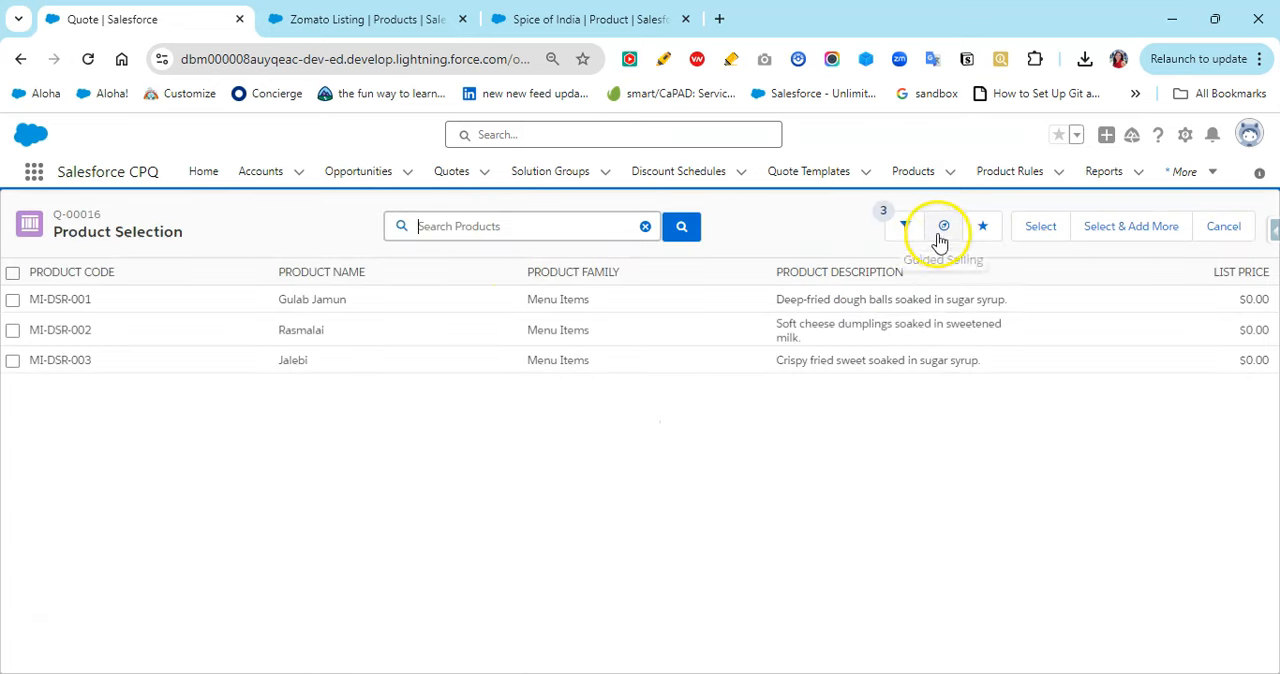
text(panna)
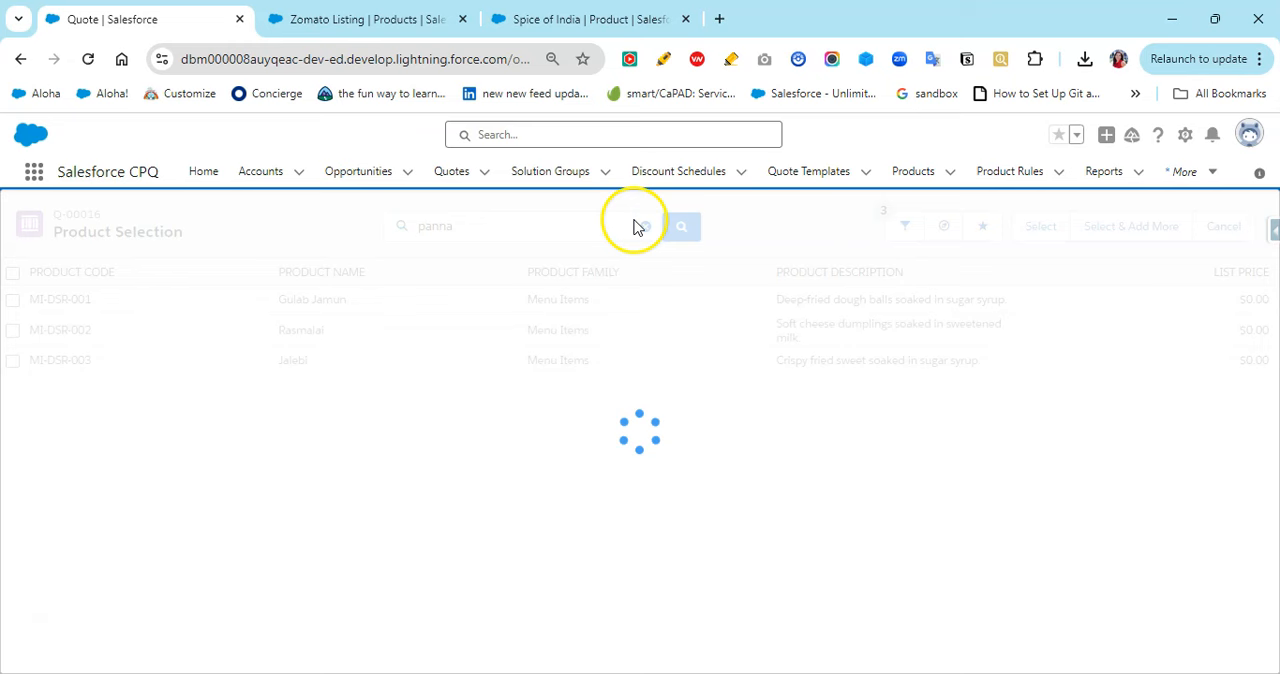
click(681, 226)
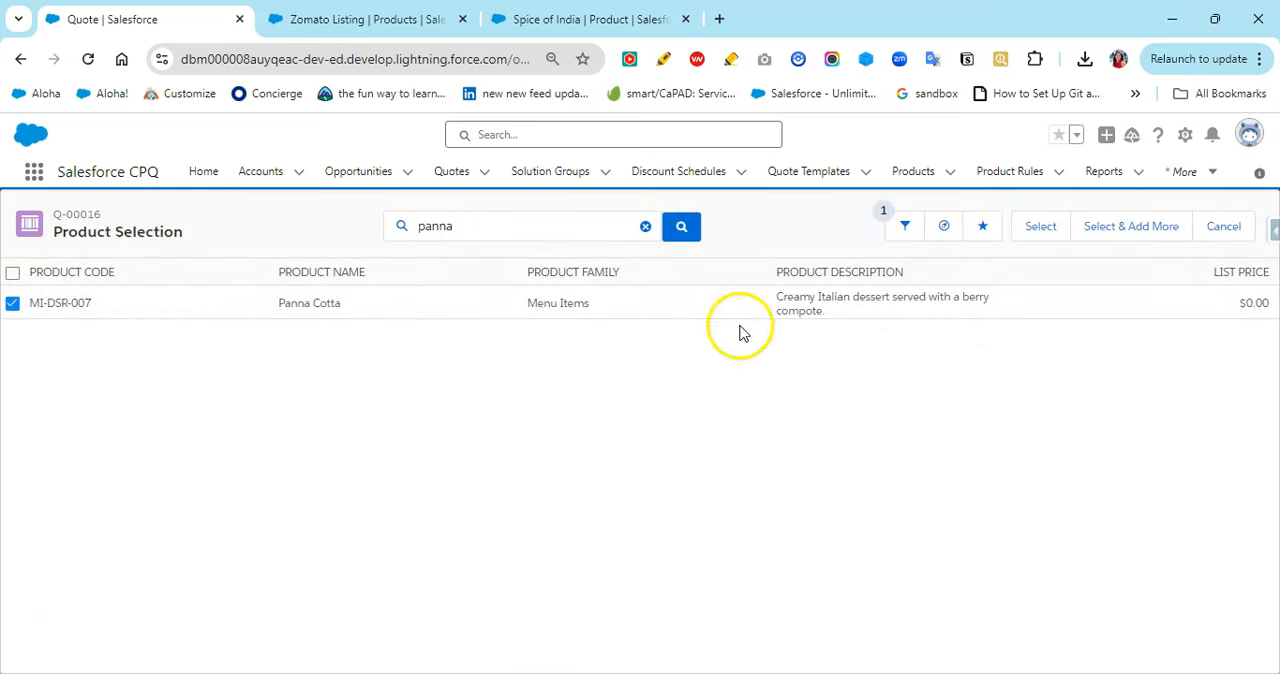
click(1040, 226)
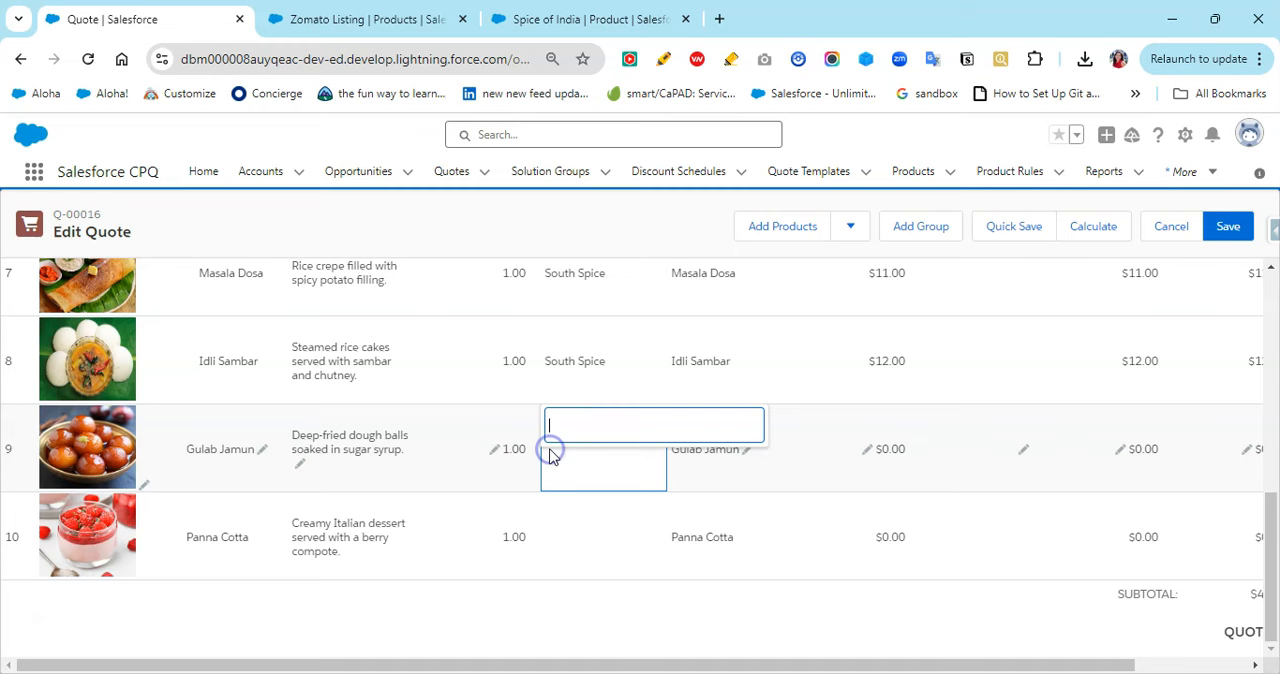
Set Gulab Jamun's restaurant to Spice of India and recalculate the quote to $50.00.
text($)
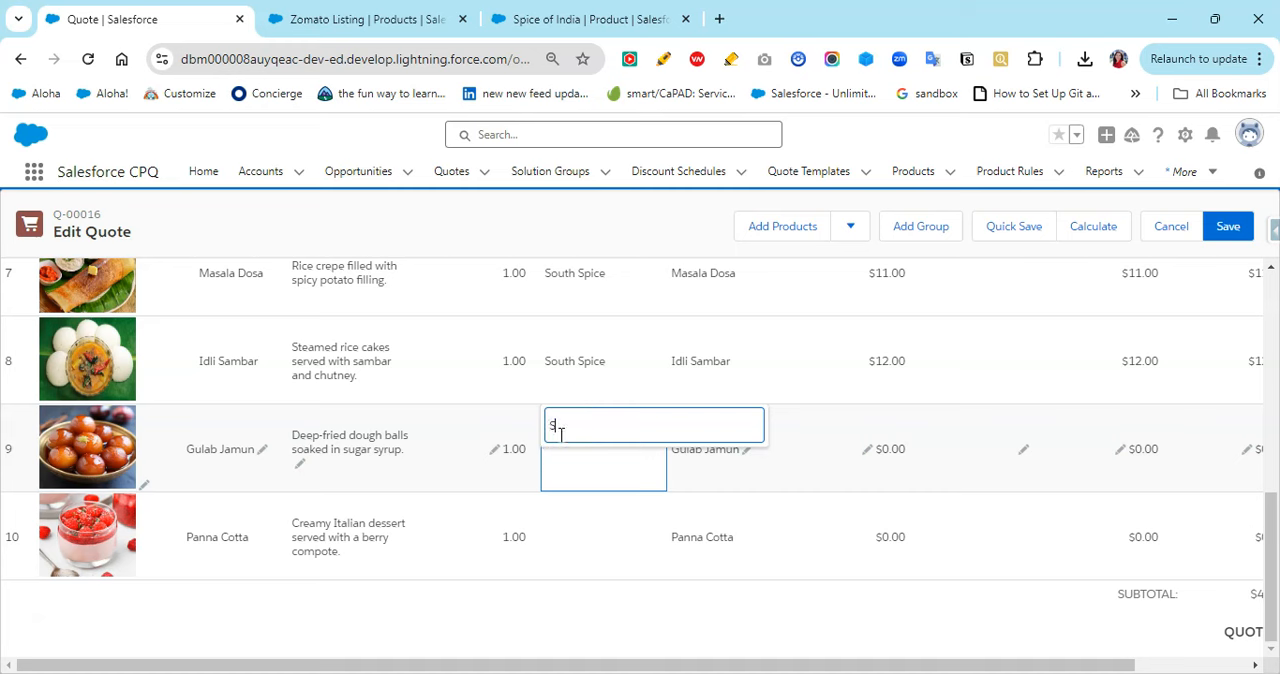
text(Spice)
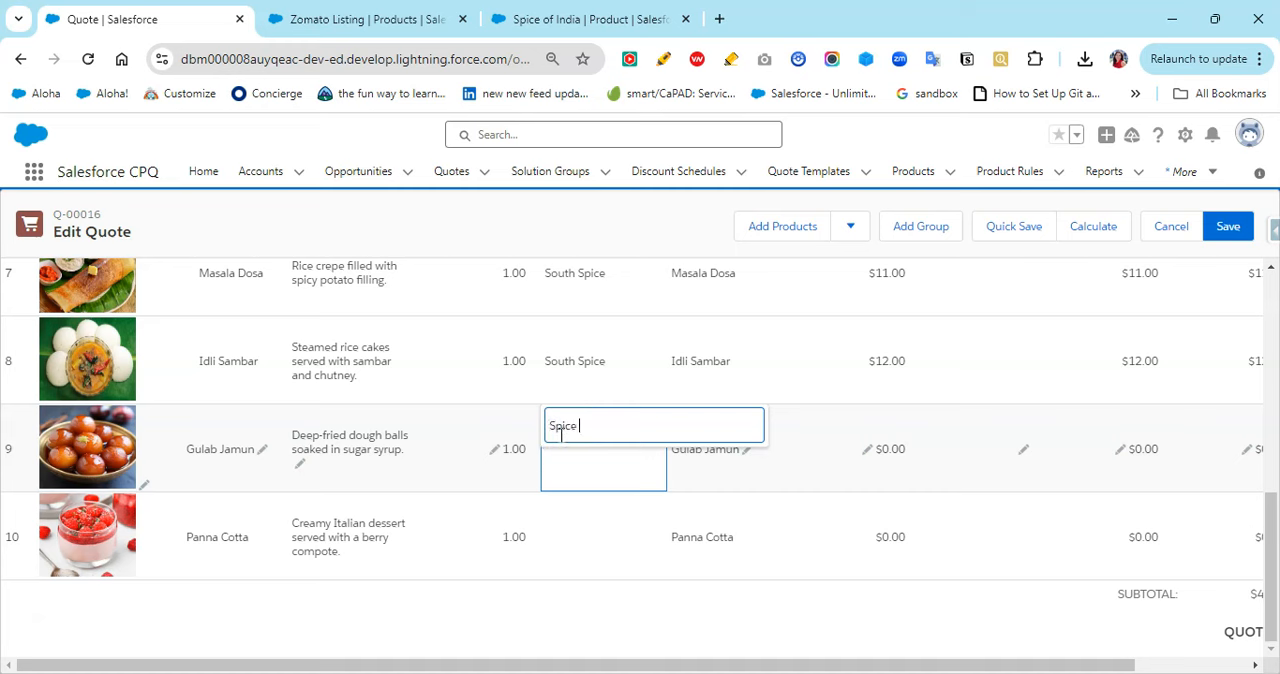
text(of India)
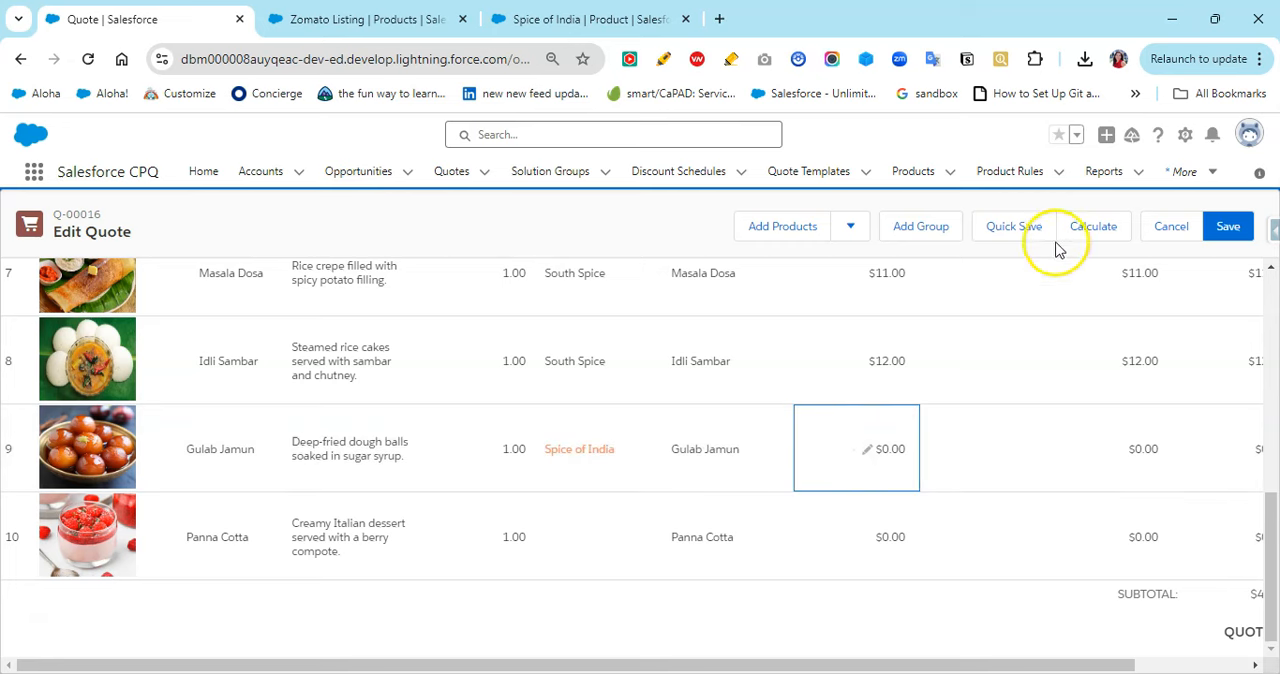
click(1093, 226)
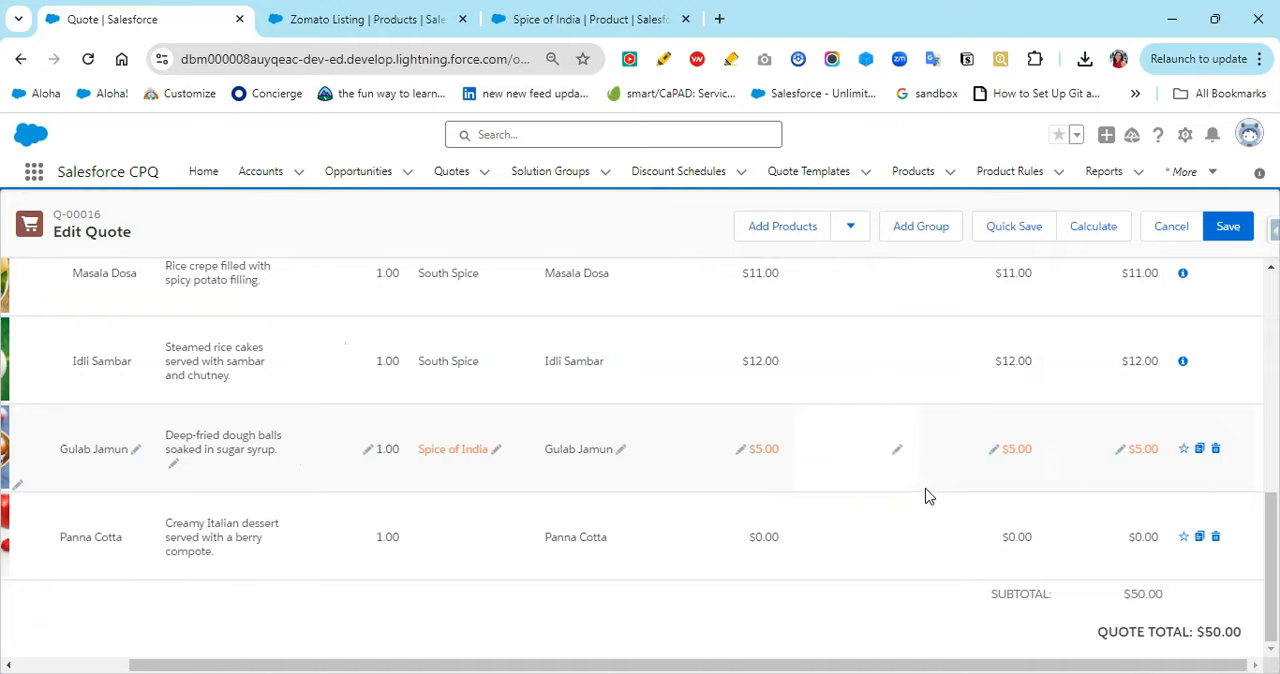
click(1199, 448)
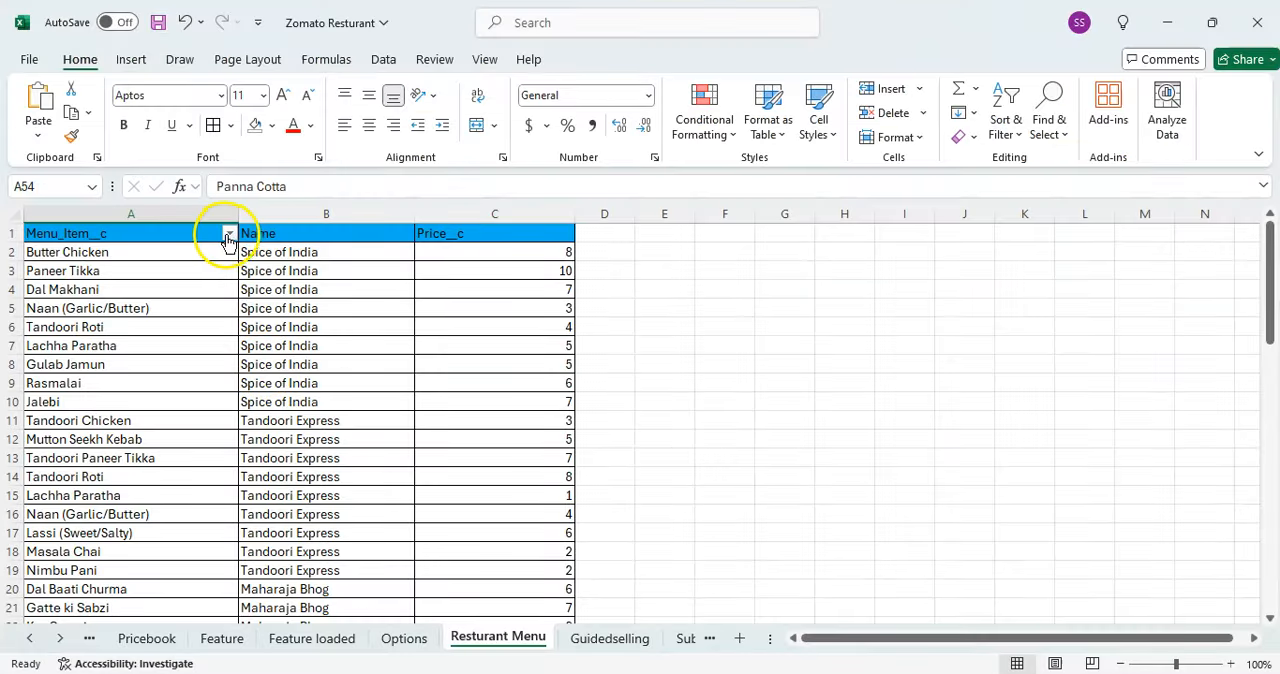
Filter the Resturant Menu sheet to Gulab Jamun rows and copy the Maharaja Bhog name.
click(229, 233)
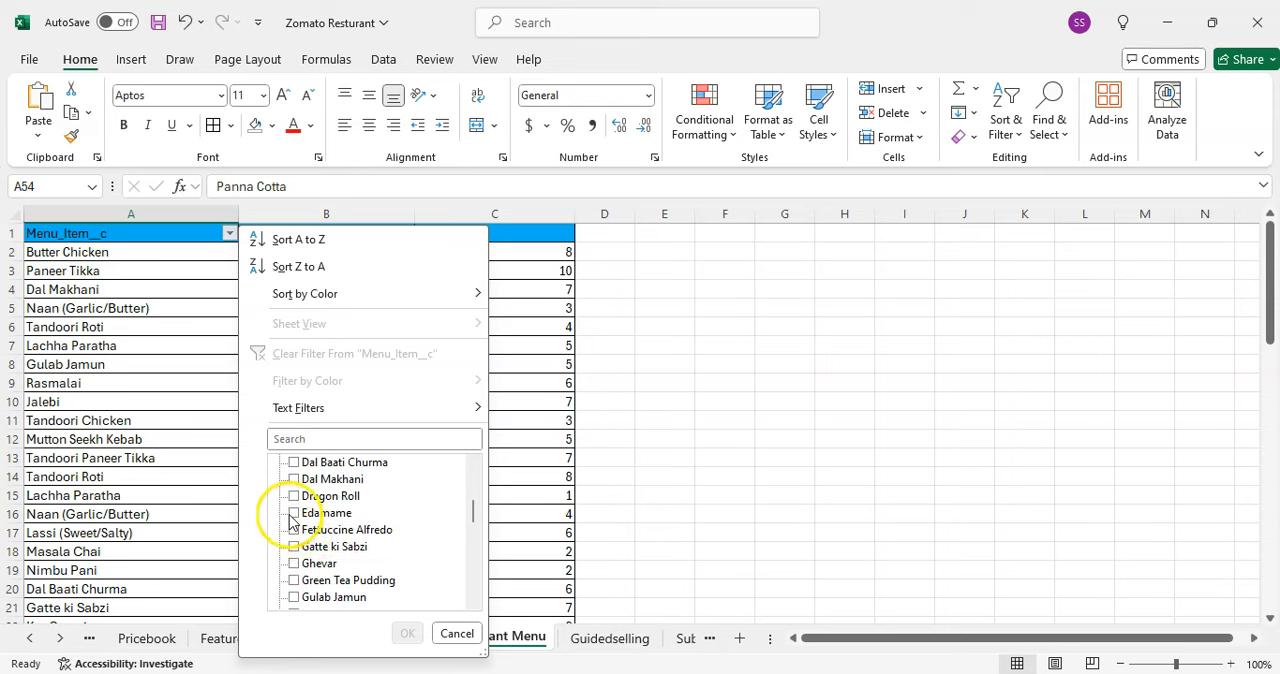
click(294, 496)
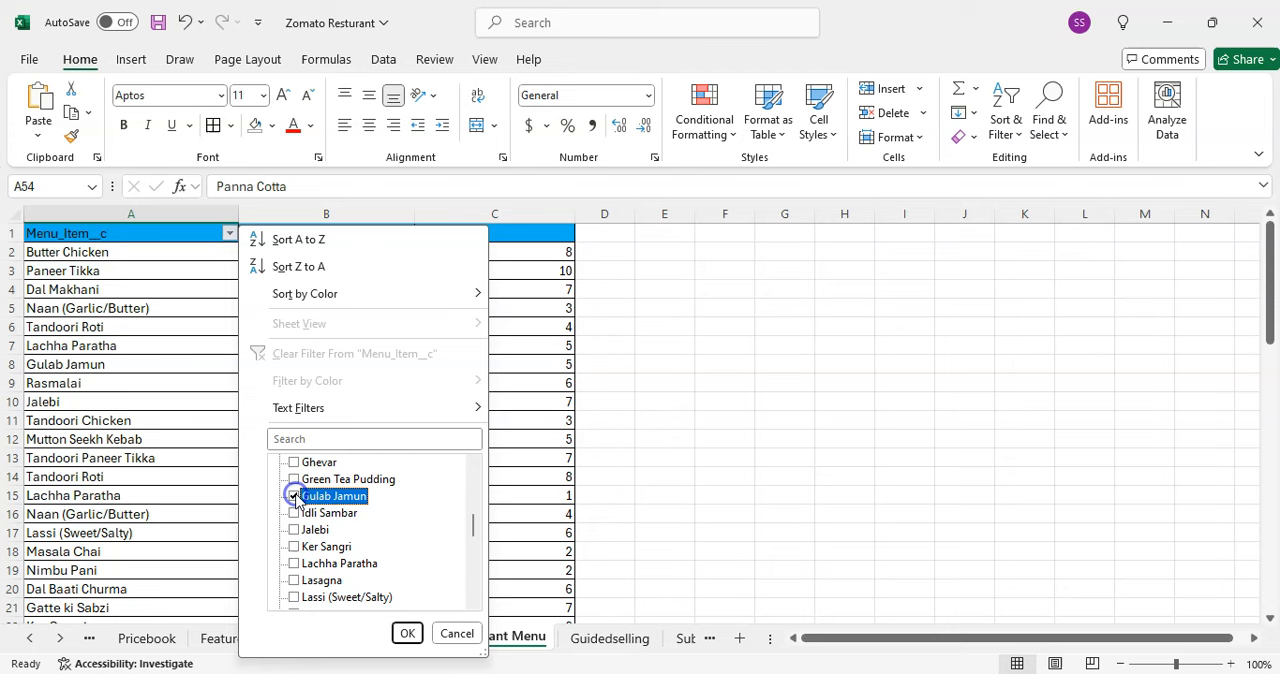
click(406, 632)
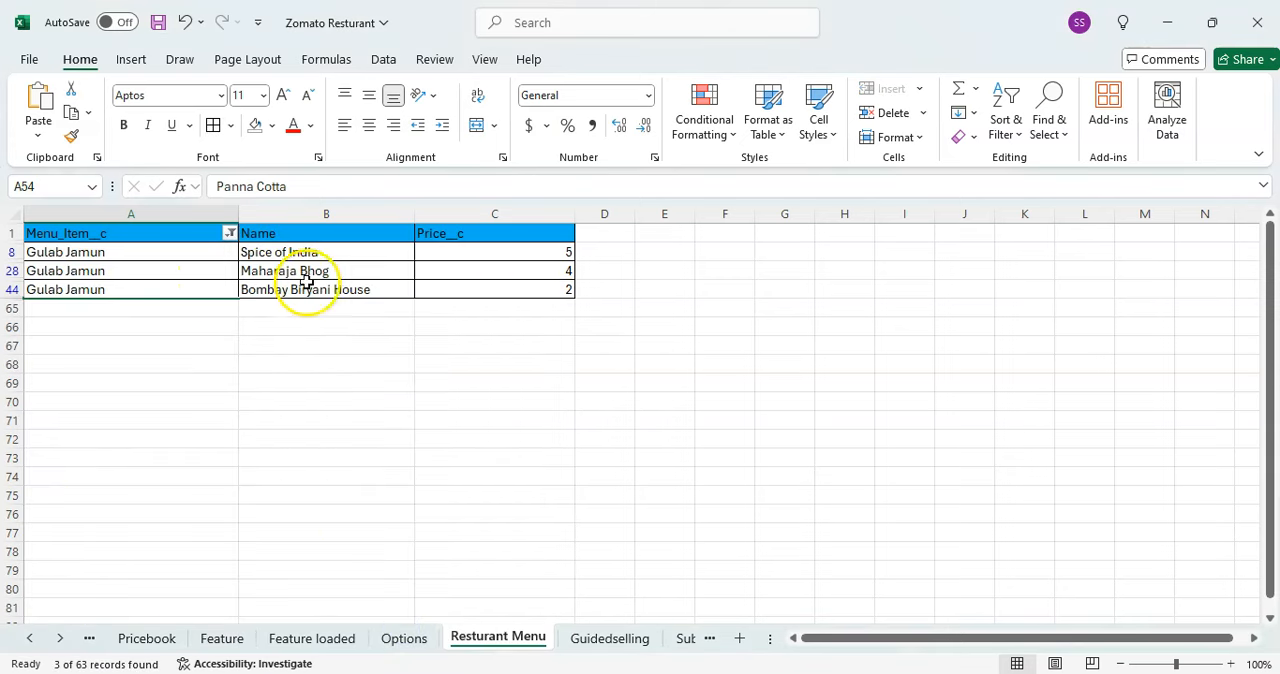
double_click(270, 271)
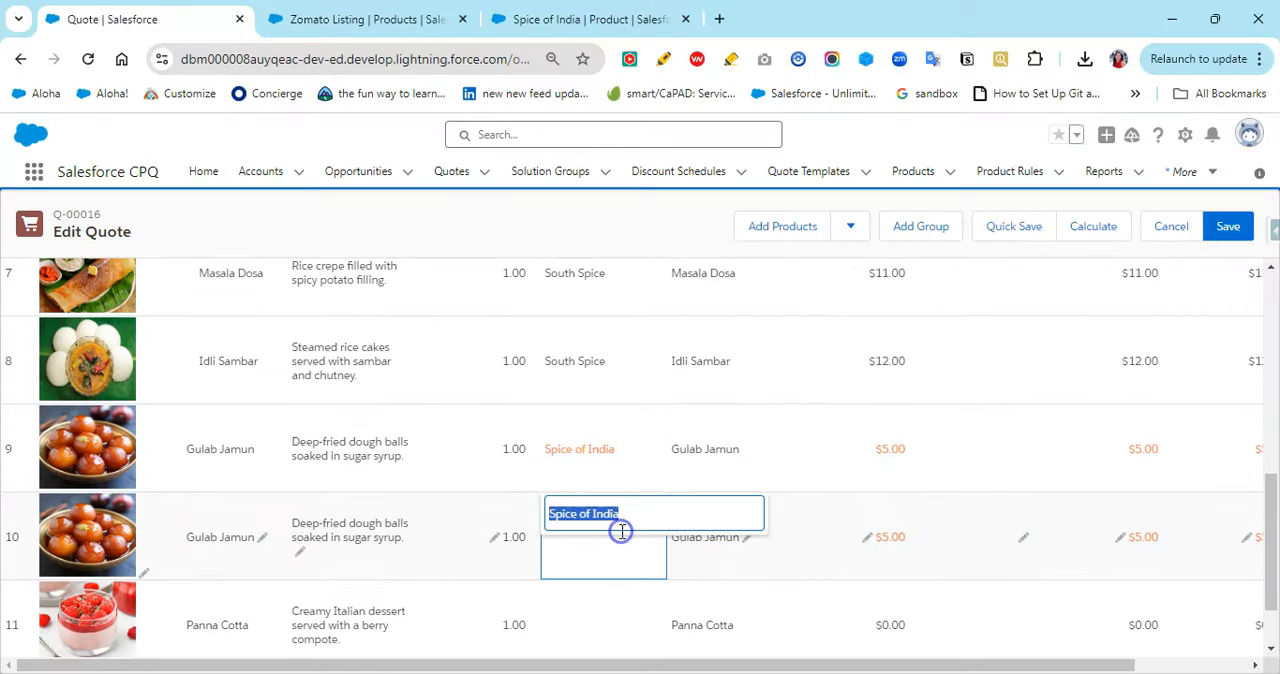
Set the duplicated Gulab Jamun line to Maharaja Bhog at $4.00, then copy Bombay Biryani House.
text(Maharaja Bhog)
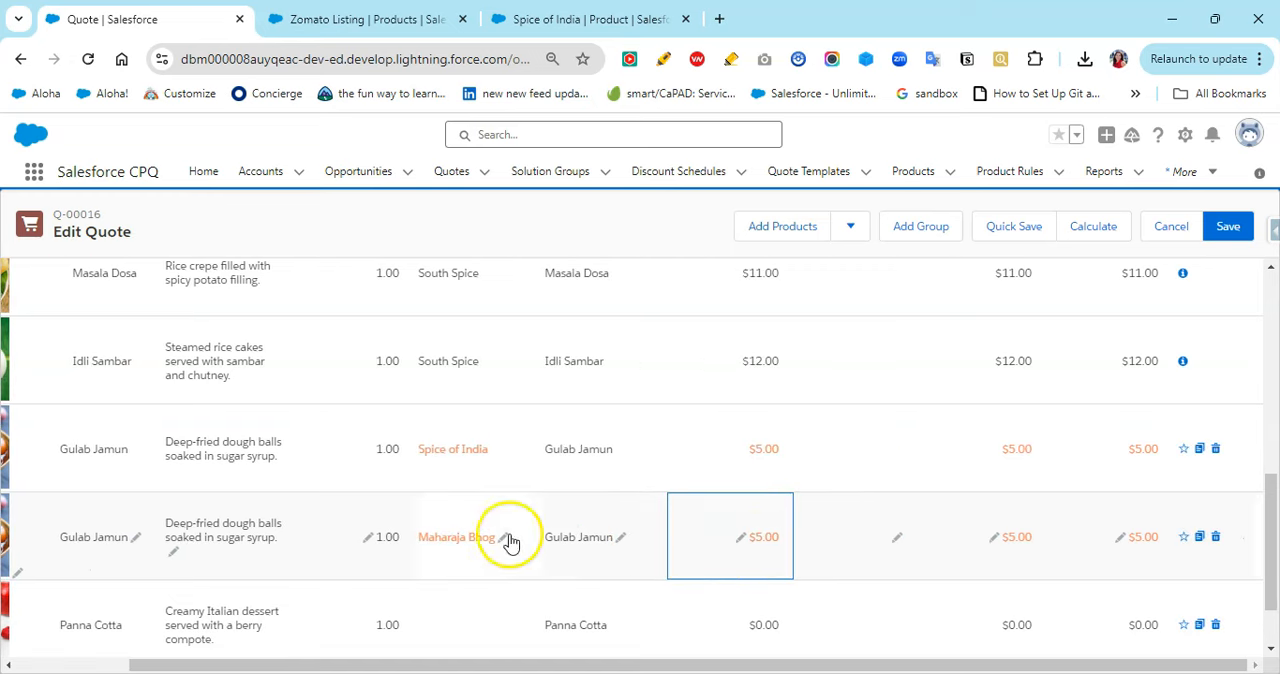
click(1093, 226)
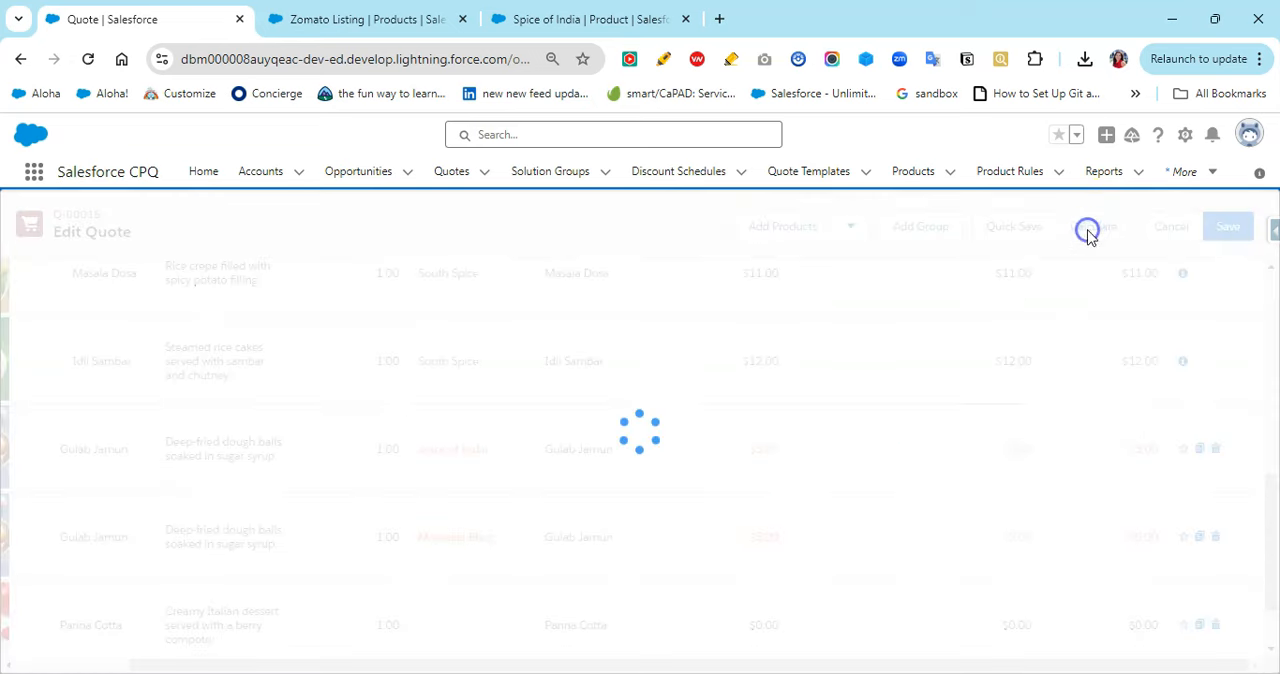
click(1093, 226)
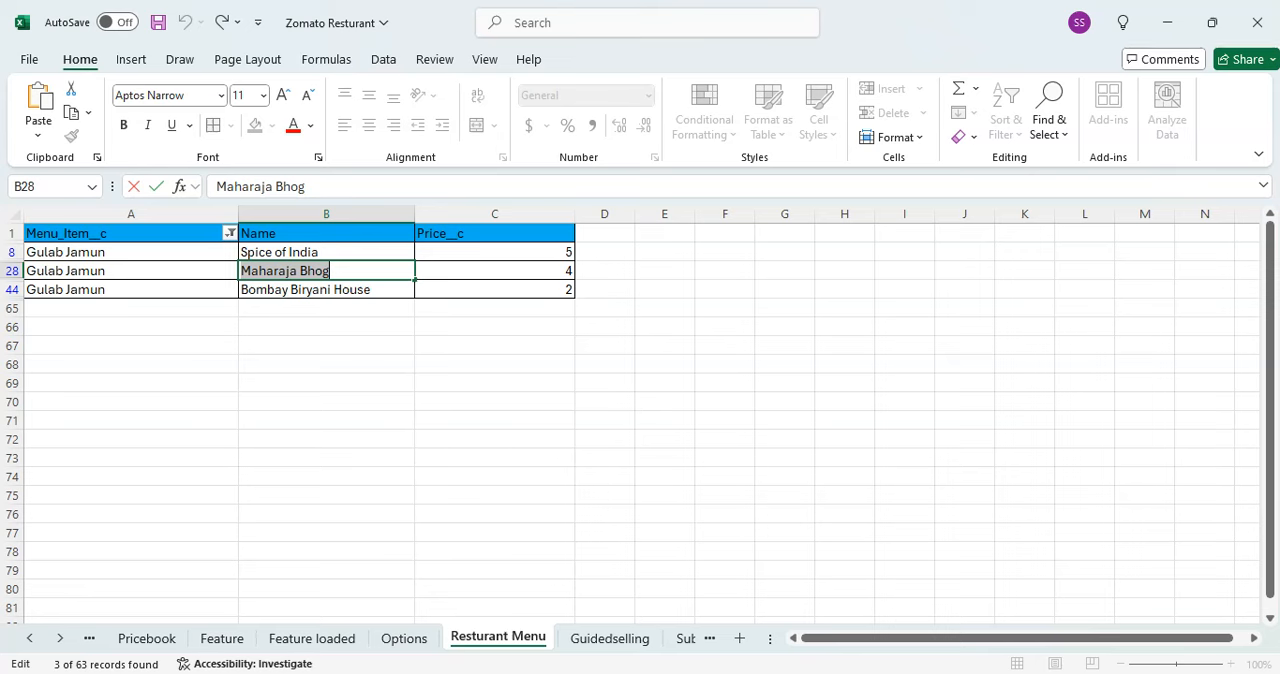
click(305, 289)
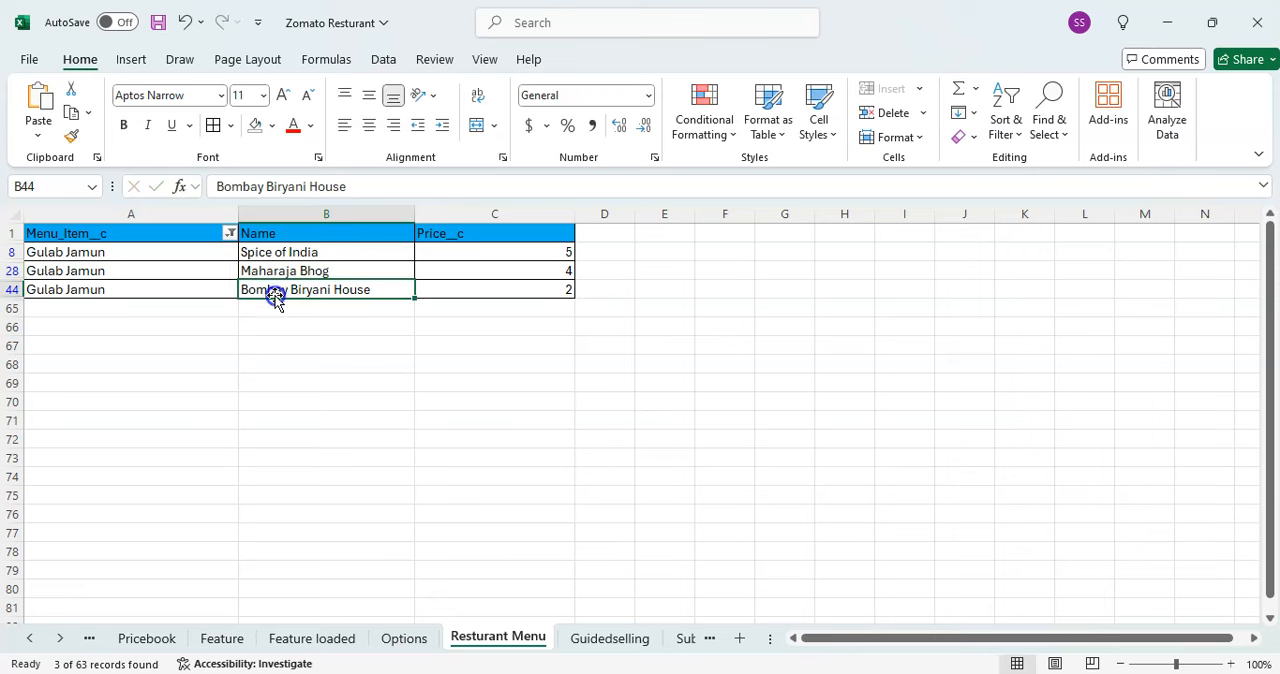
double_click(304, 289)
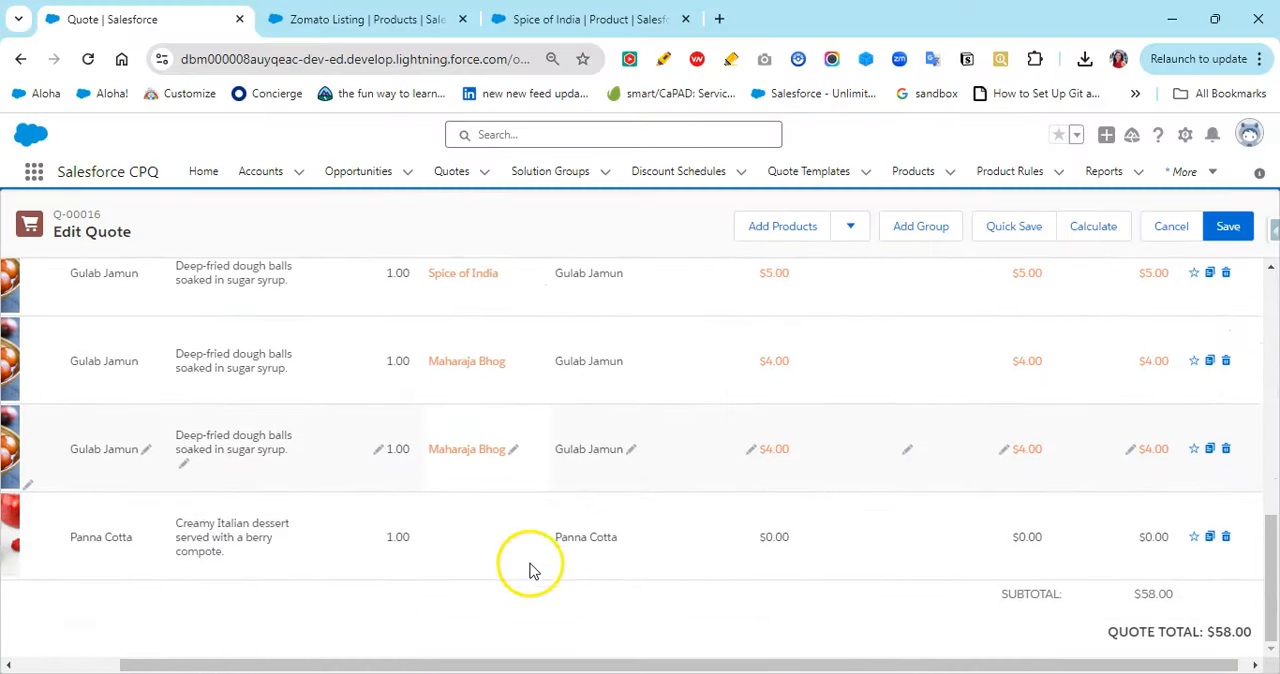
Change the last Gulab Jamun line's restaurant to Bombay Biryani House, priced at $2.00.
click(467, 448)
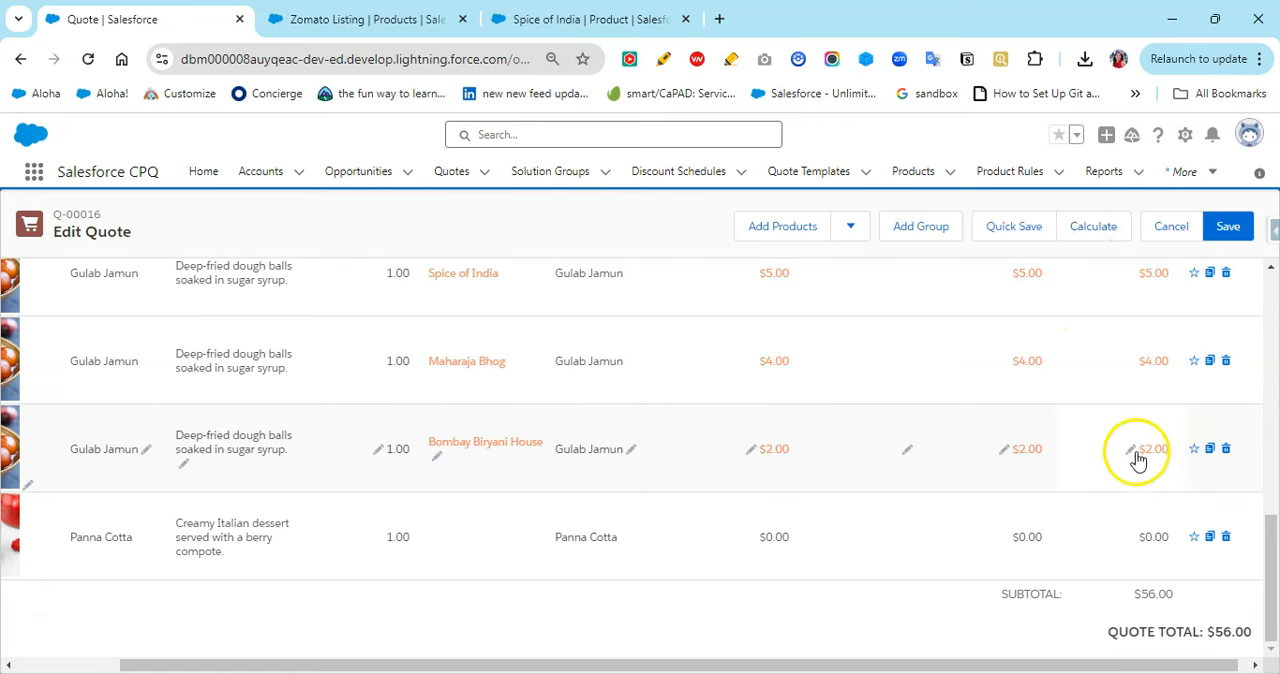
scroll(down, 3)
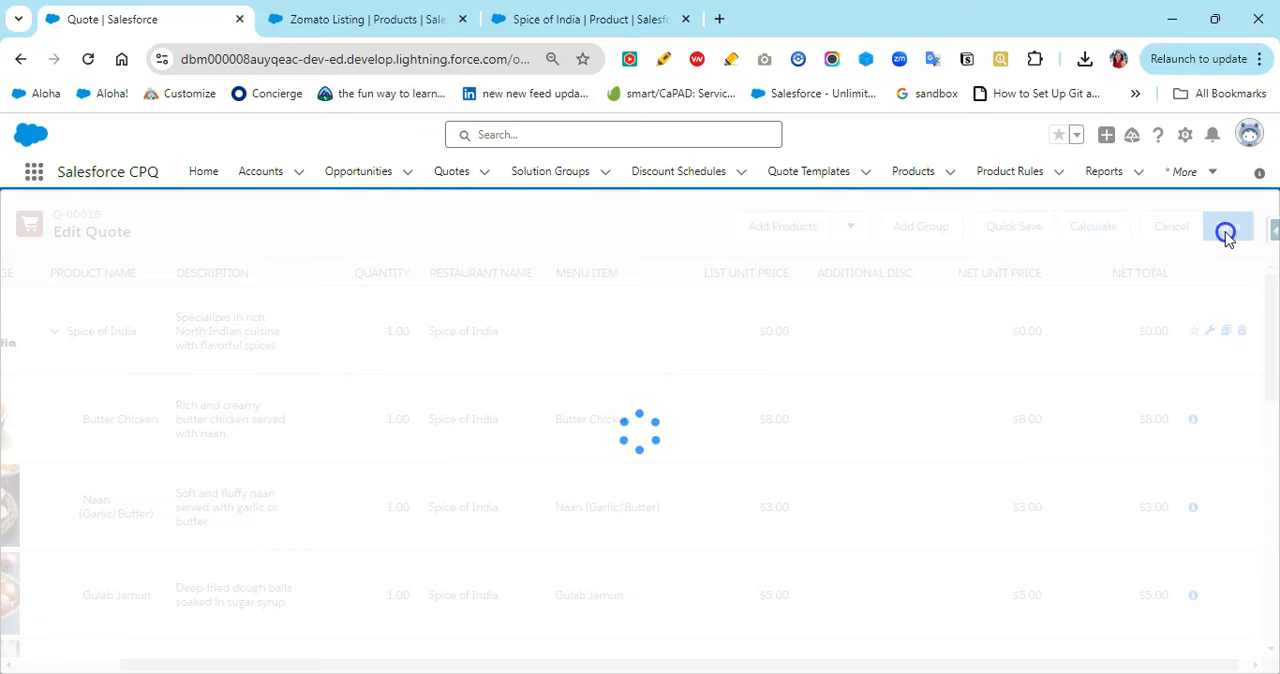
Save quote Q-00016 and show its Related quote lines.
click(1226, 226)
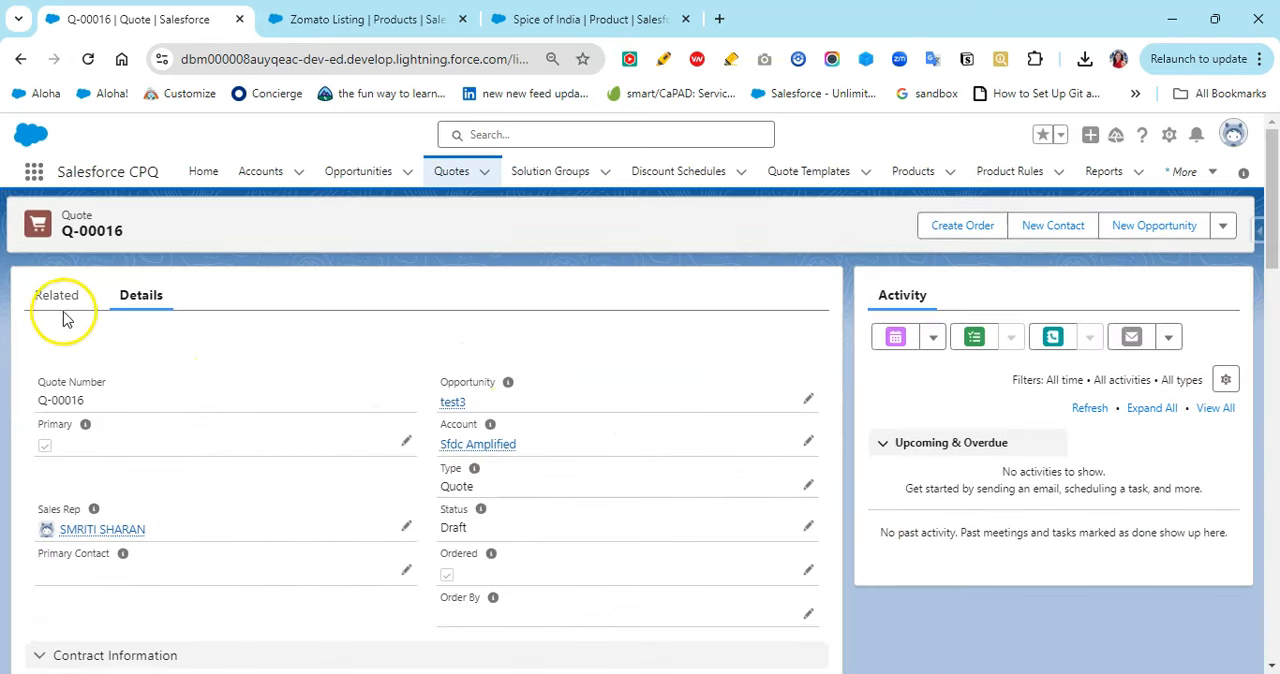
click(57, 295)
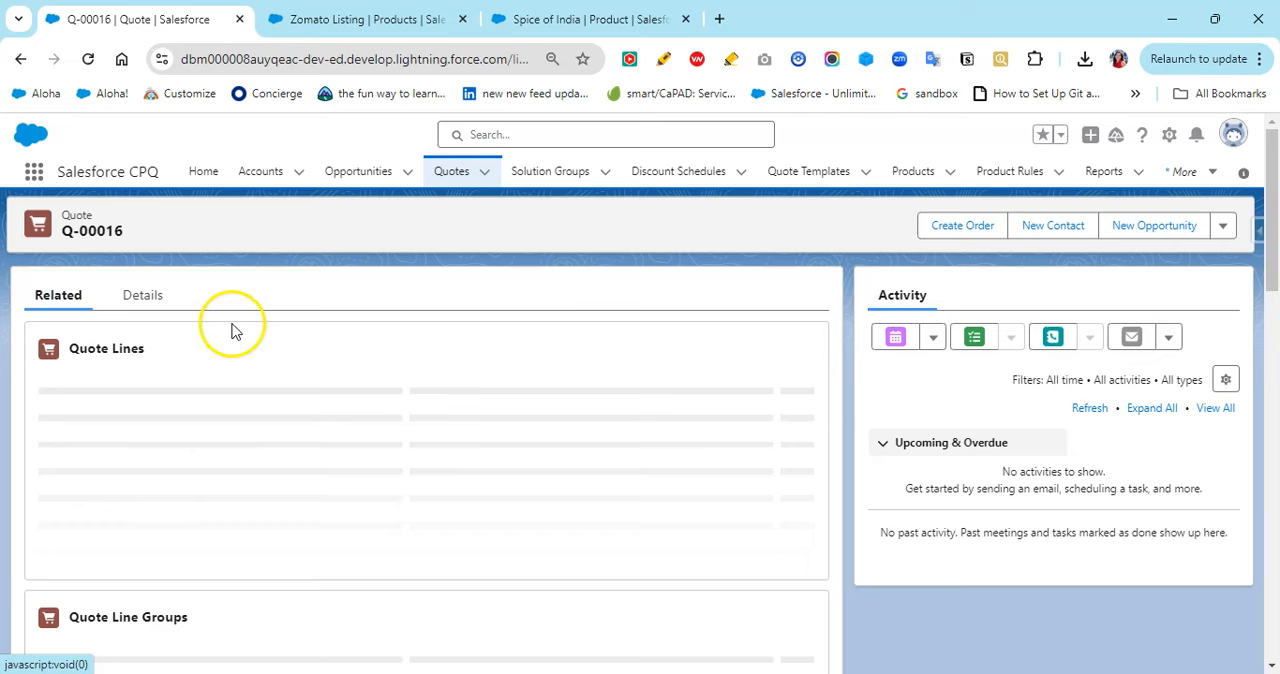